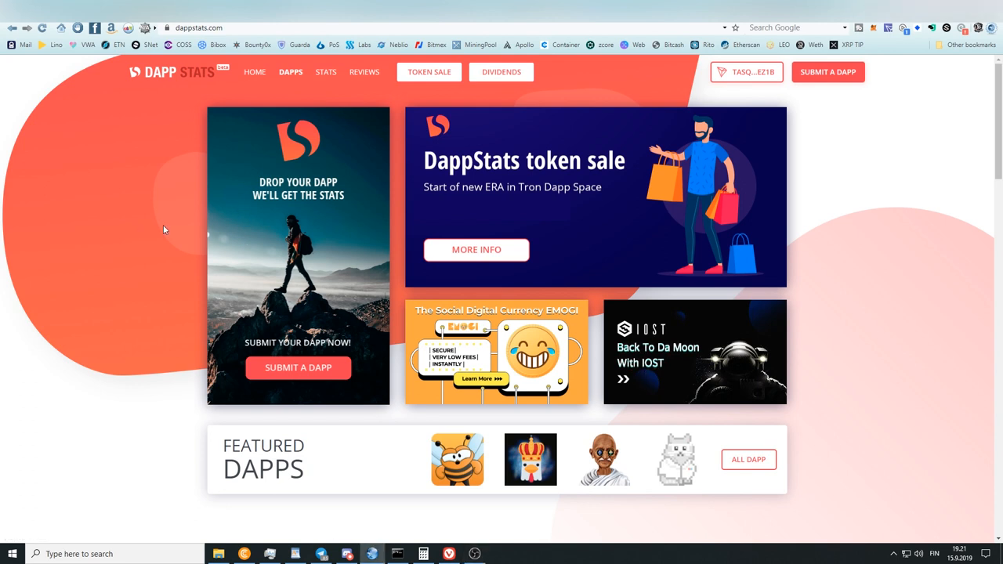
Step: Scroll down the home page and open the Explore DApps list
scroll(down, 3)
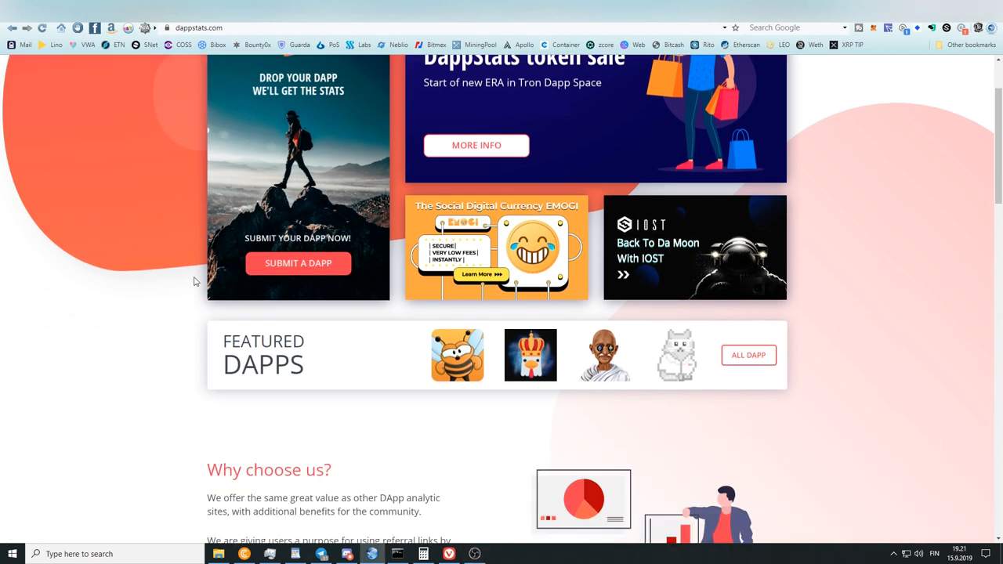
scroll(down, 3)
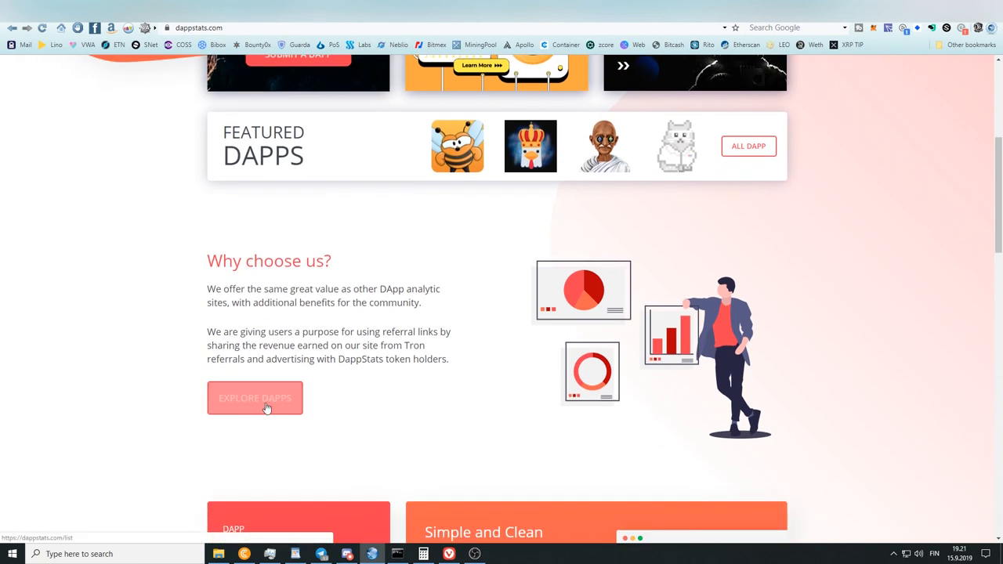
click(255, 398)
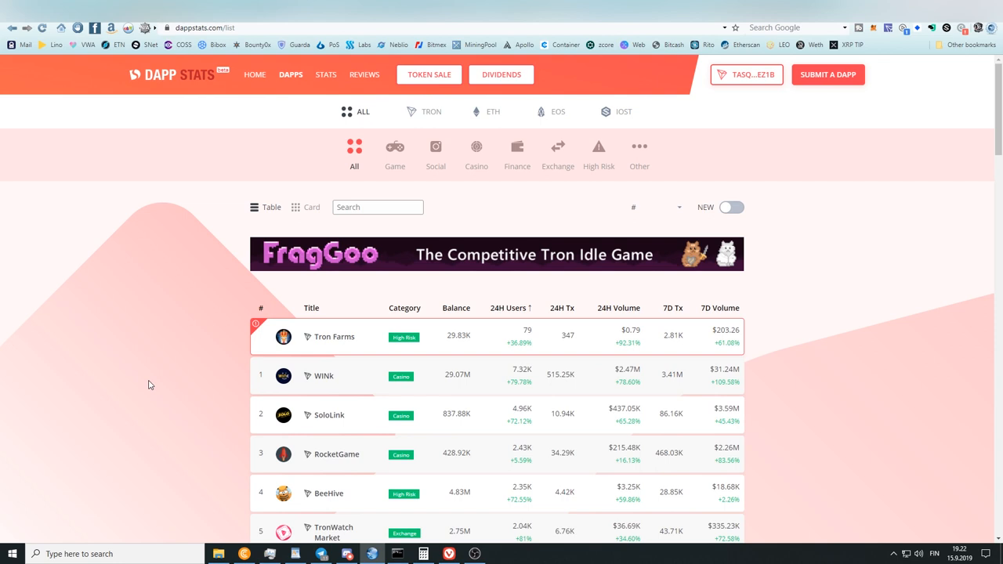
mouse_move(510, 115)
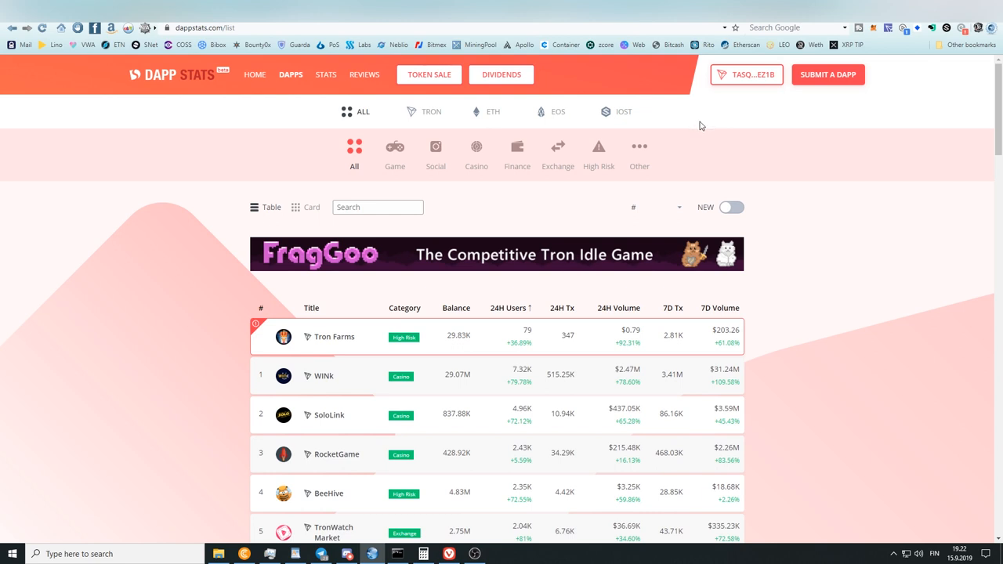
mouse_move(664, 142)
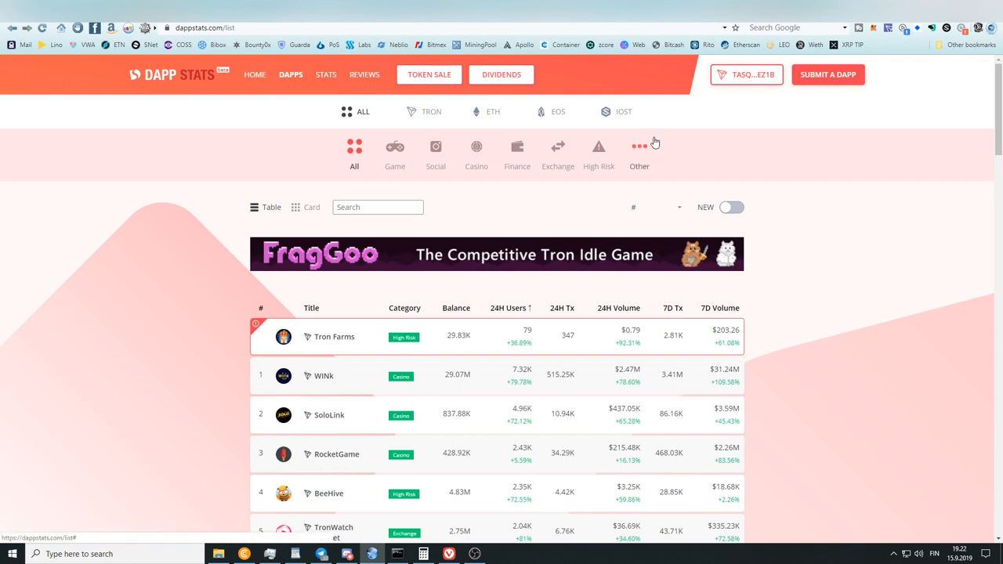
mouse_move(576, 123)
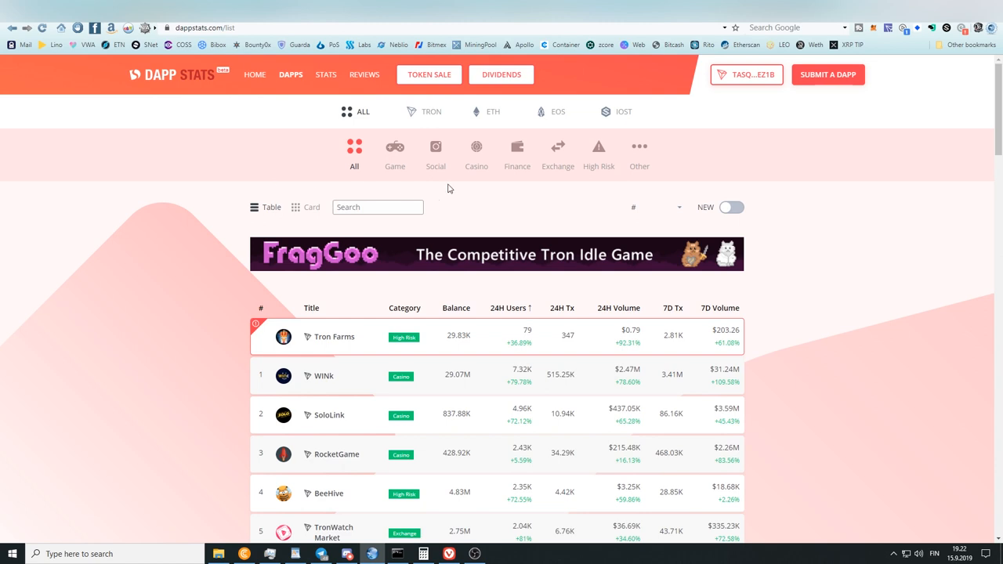
Step: Sort the DApp table by 24H Volume, highest first, and scroll the results
scroll(down, 3)
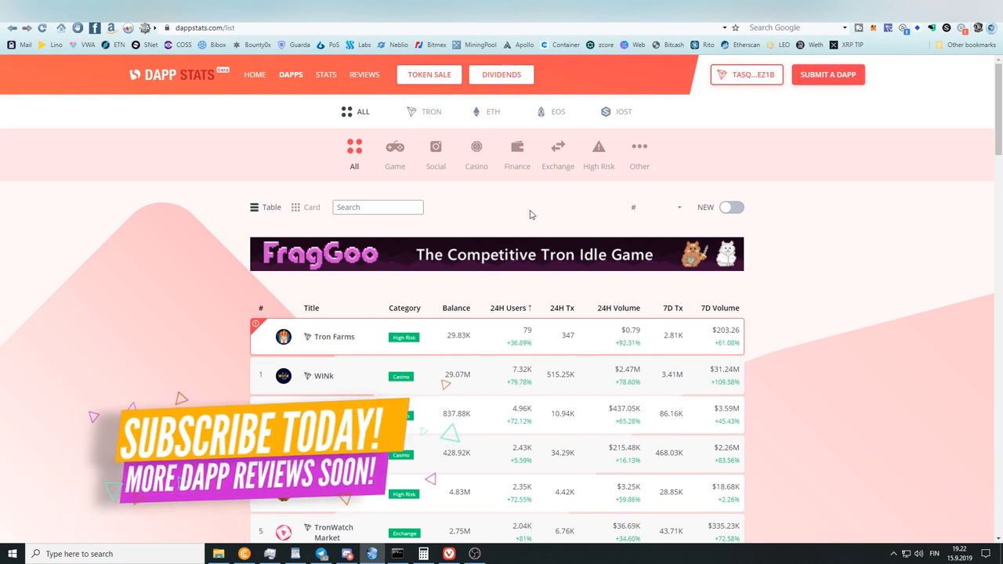
scroll(down, 3)
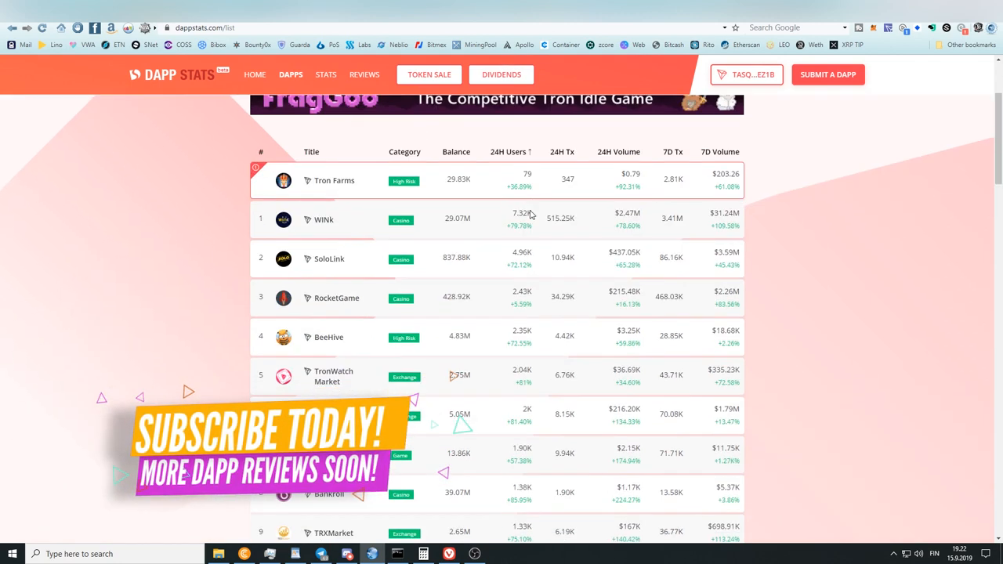
scroll(down, 3)
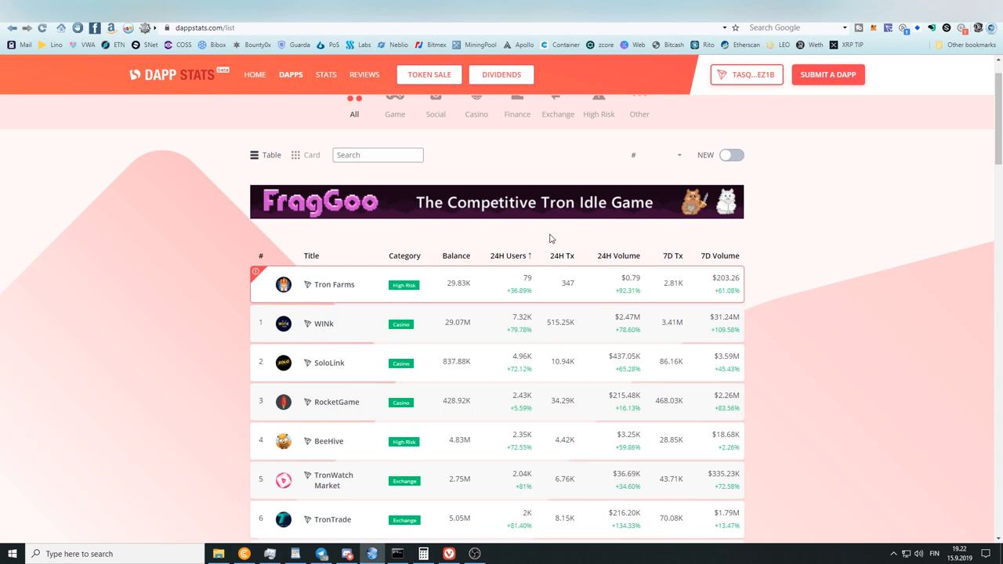
mouse_move(635, 280)
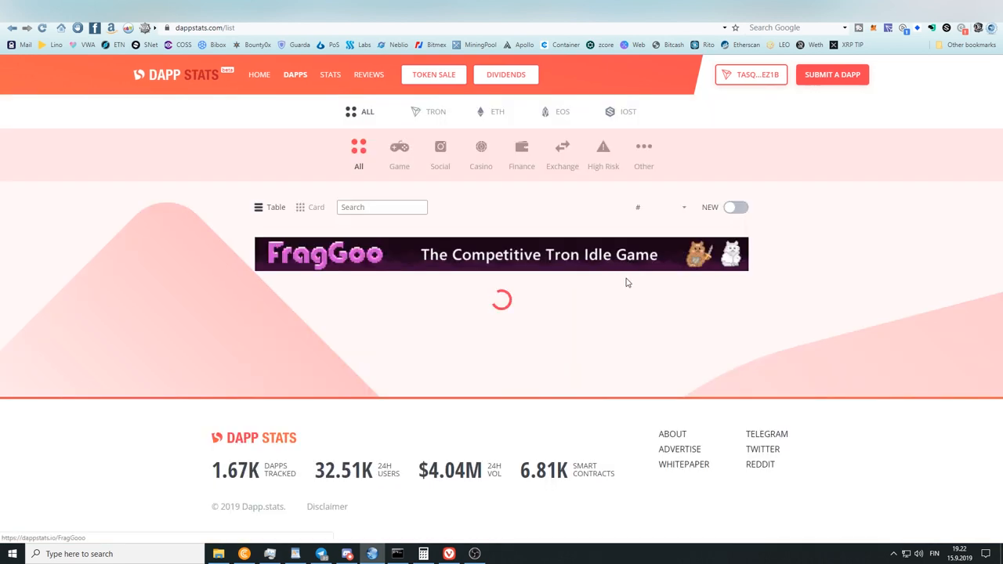
click(613, 308)
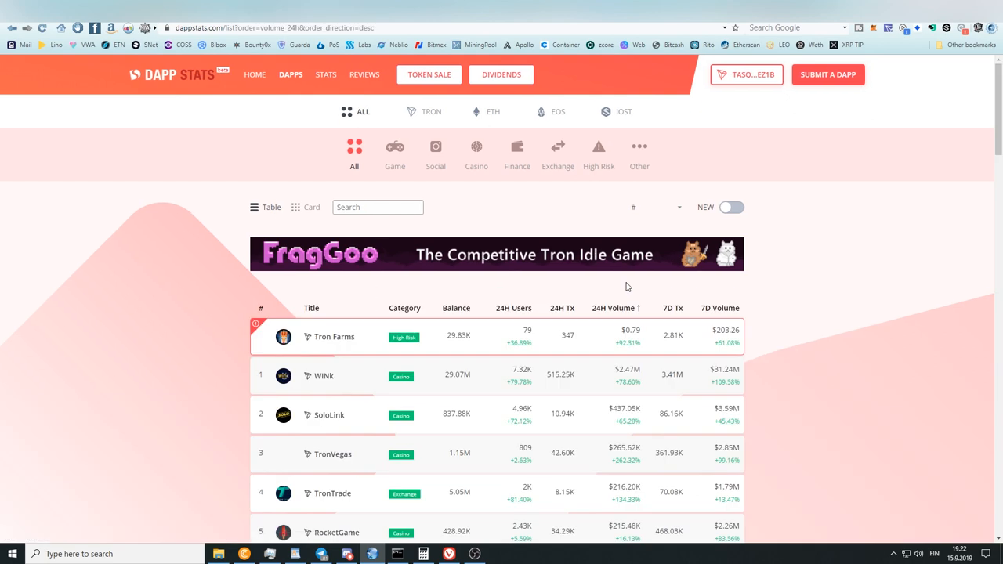
scroll(down, 3)
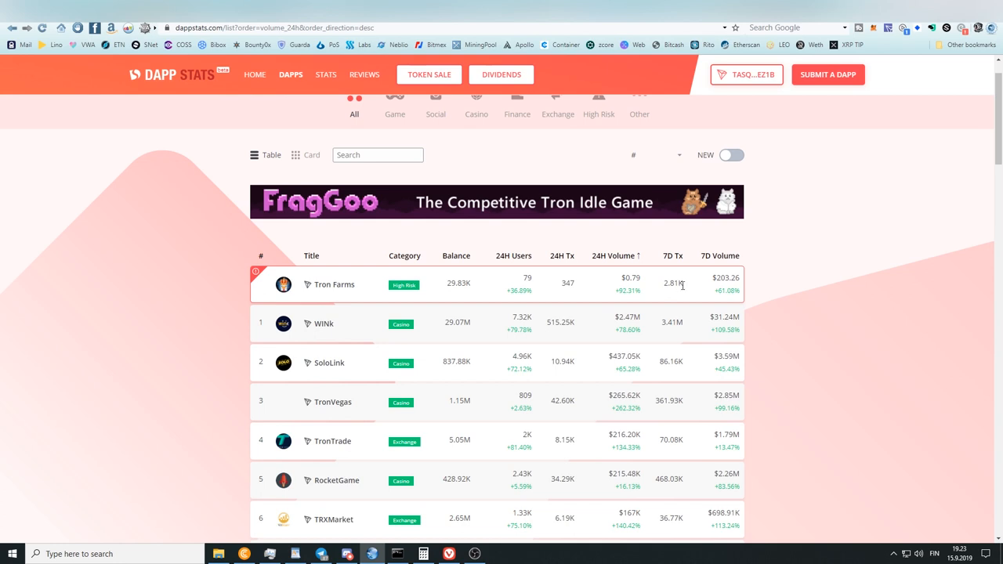
mouse_move(599, 338)
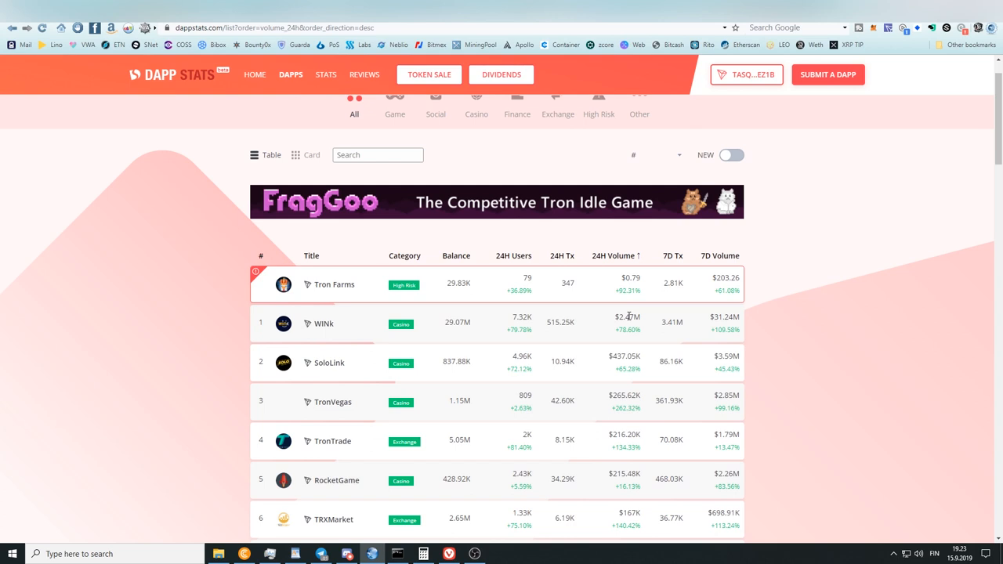
mouse_move(635, 321)
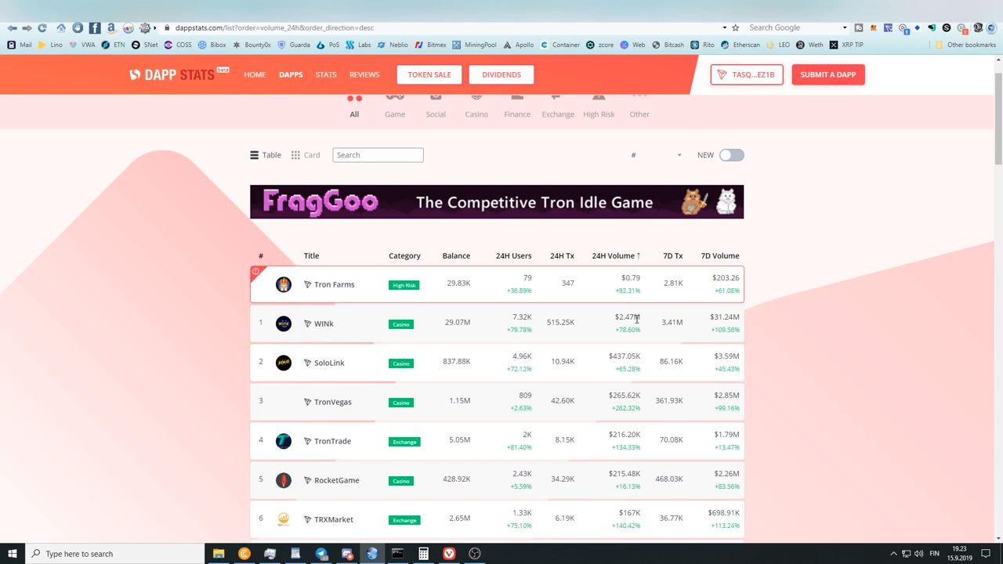
mouse_move(636, 319)
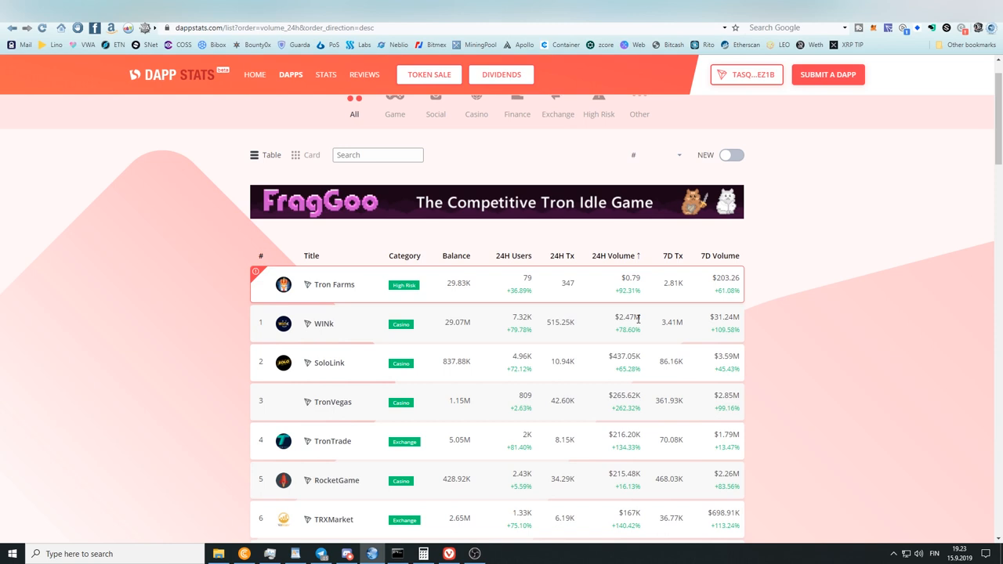
mouse_move(639, 317)
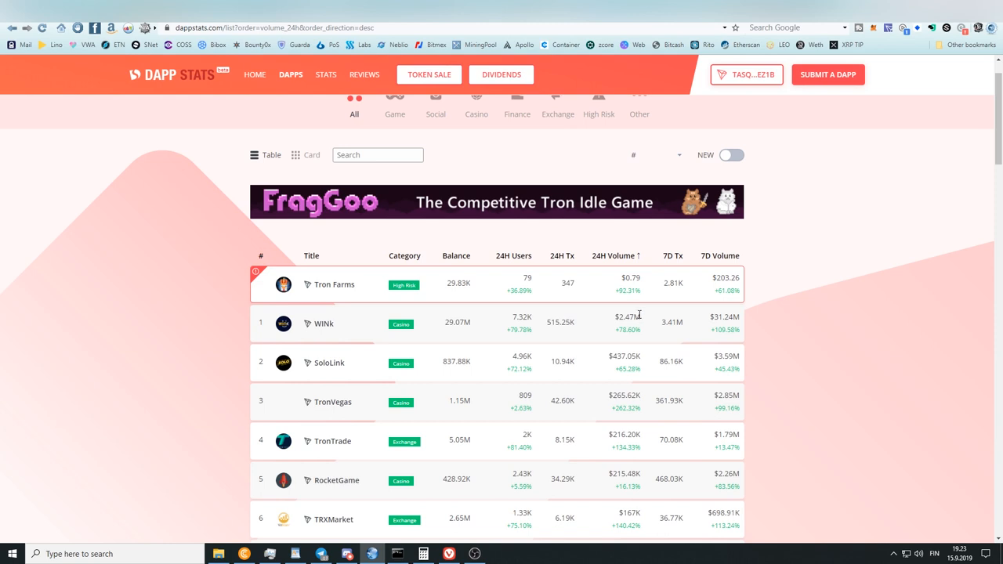
mouse_move(627, 308)
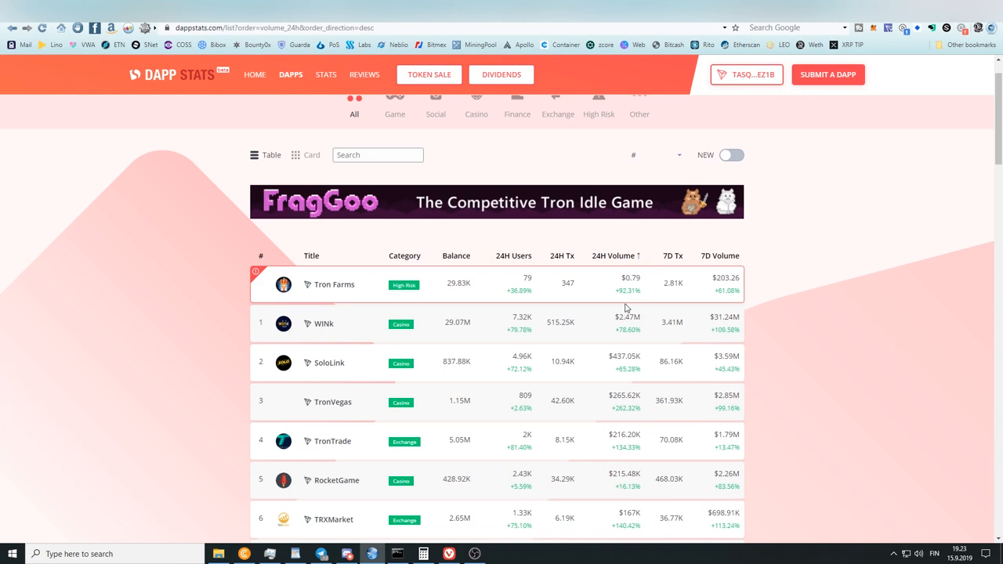
mouse_move(623, 314)
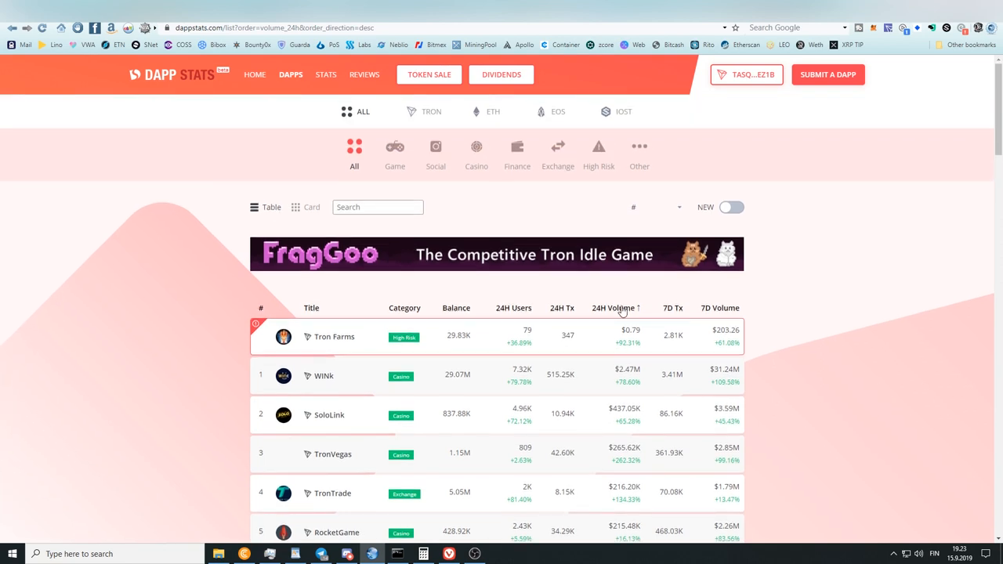
Step: Browse the Game, Social, Casino, Finance and Exchange categories, scrolling the Exchange list
click(395, 153)
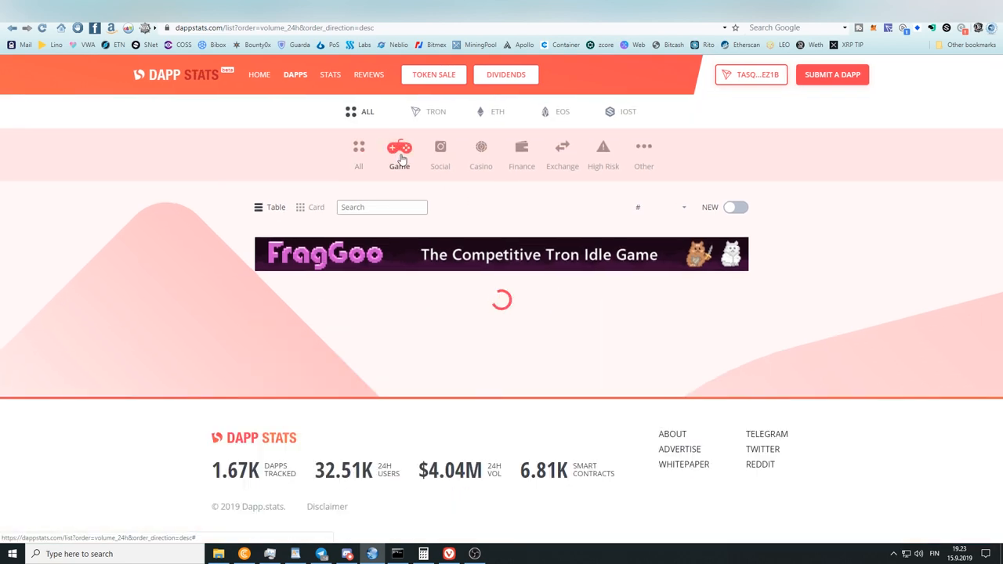
click(440, 153)
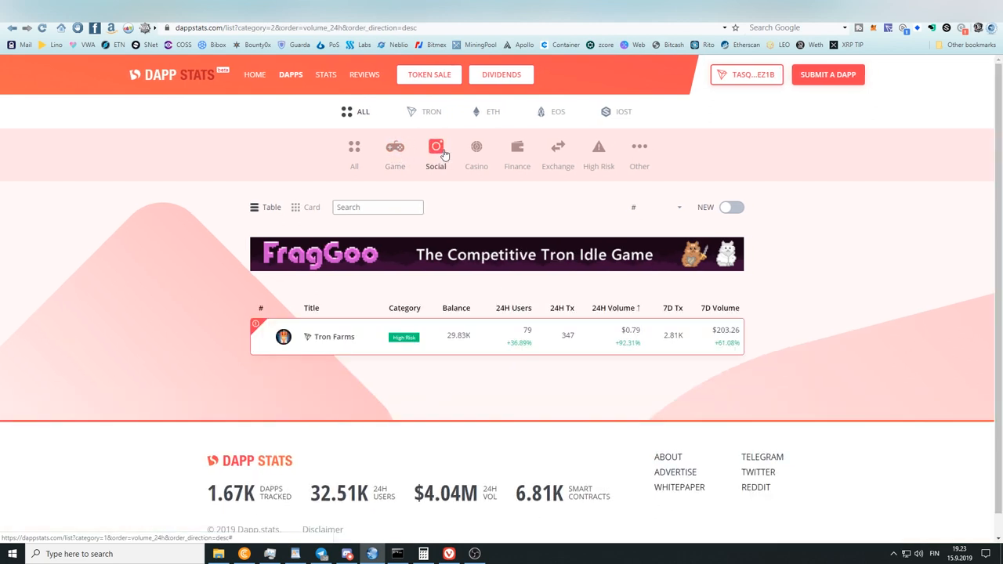
click(481, 146)
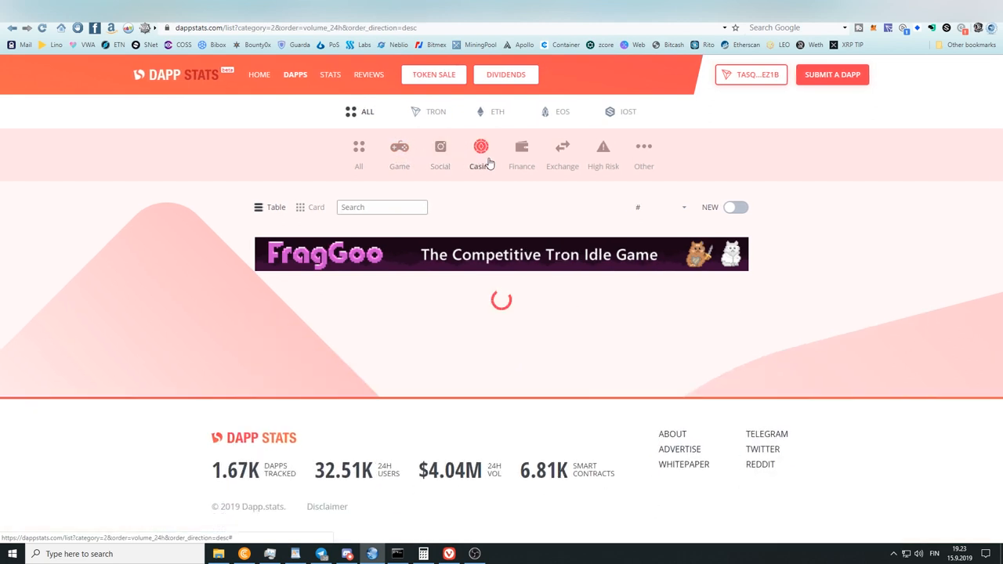
click(521, 153)
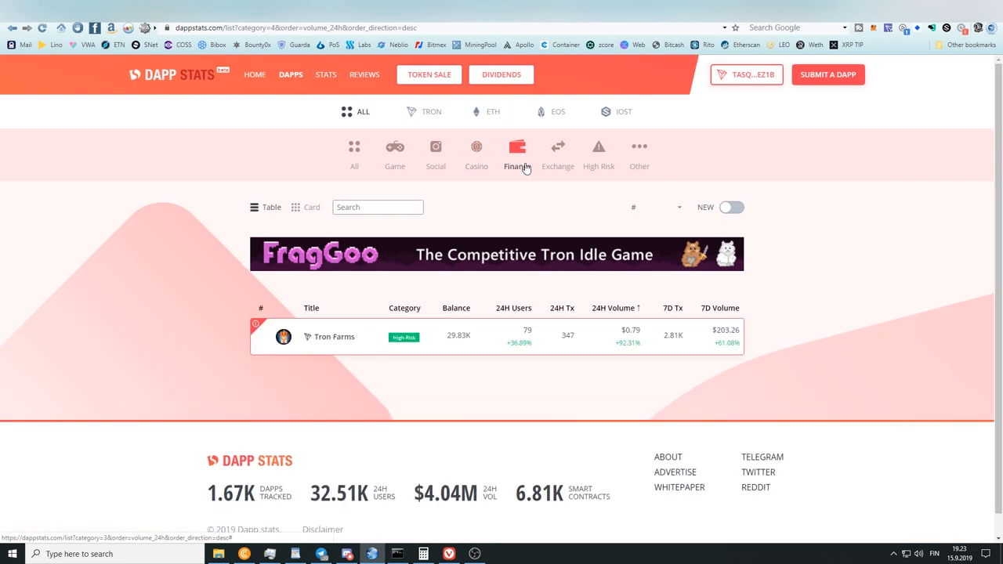
click(558, 153)
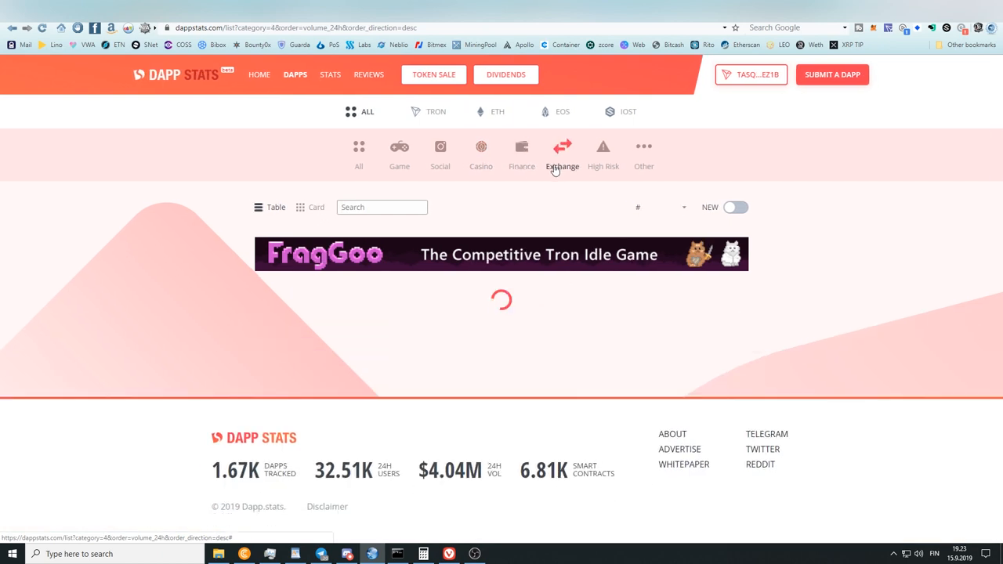
click(562, 153)
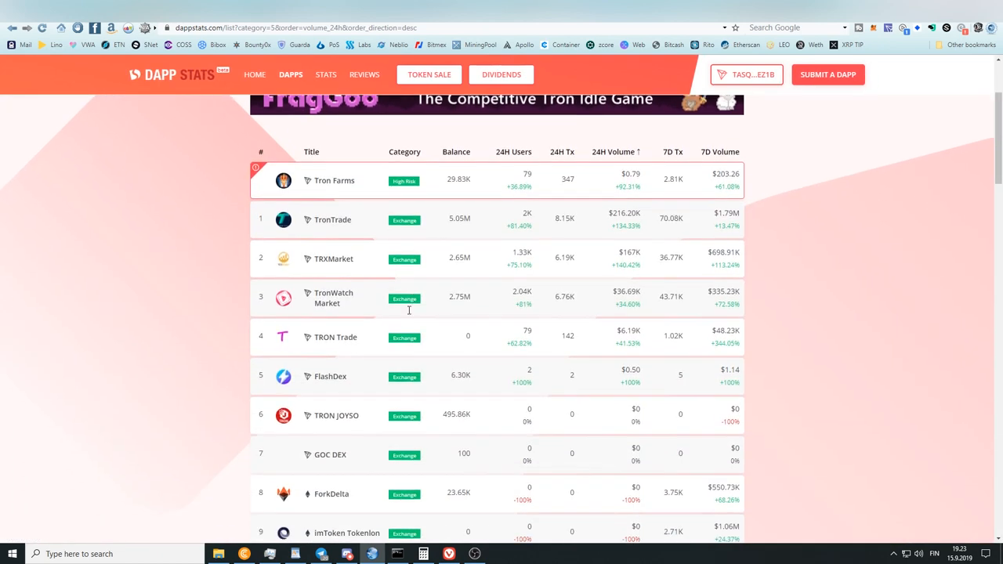
scroll(down, 3)
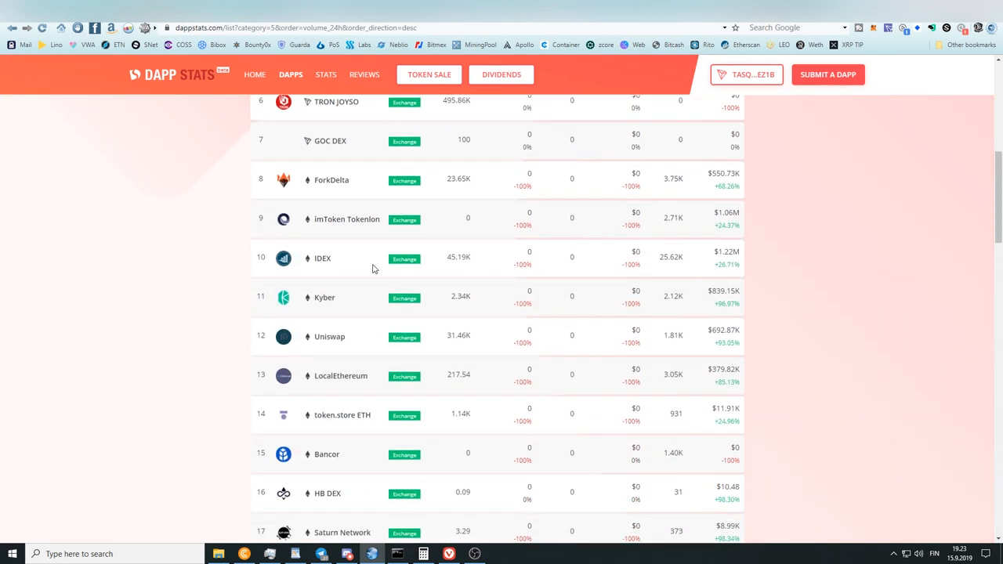
scroll(down, 3)
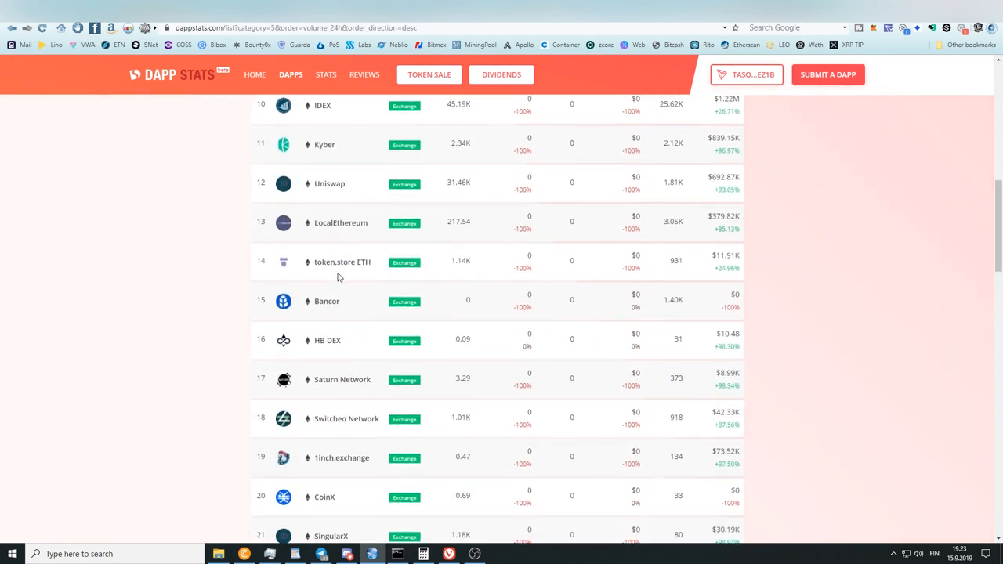
scroll(down, 3)
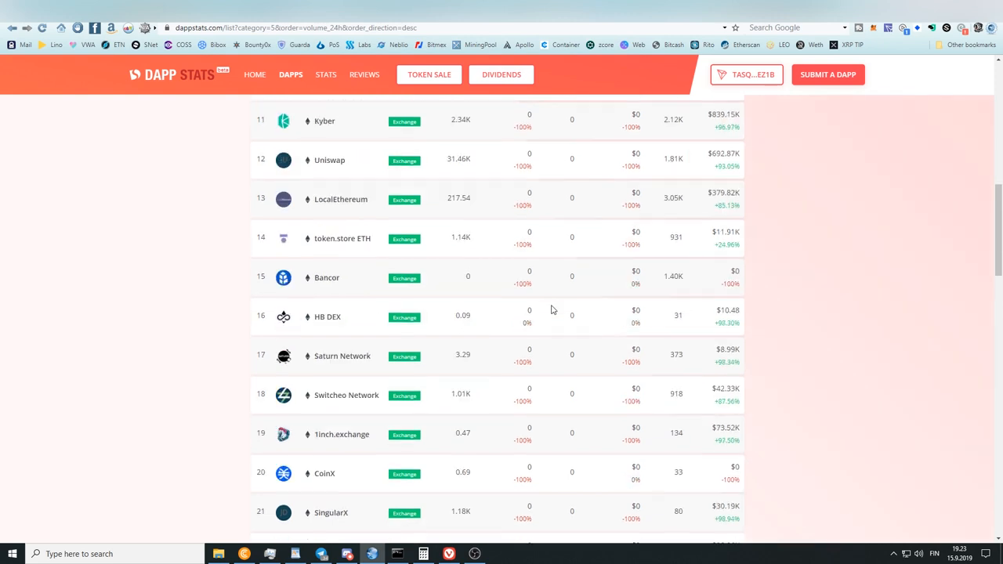
scroll(down, 3)
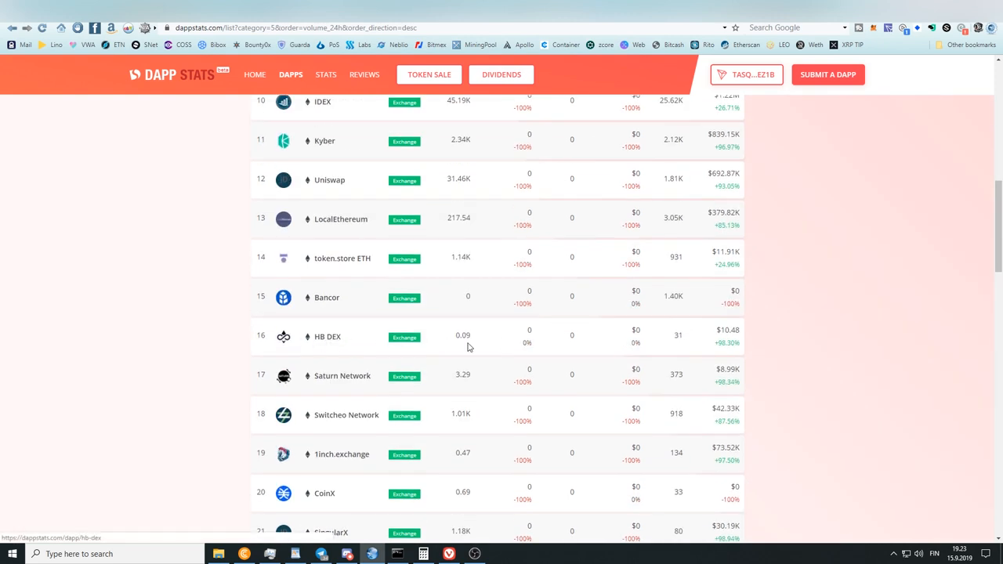
scroll(down, 3)
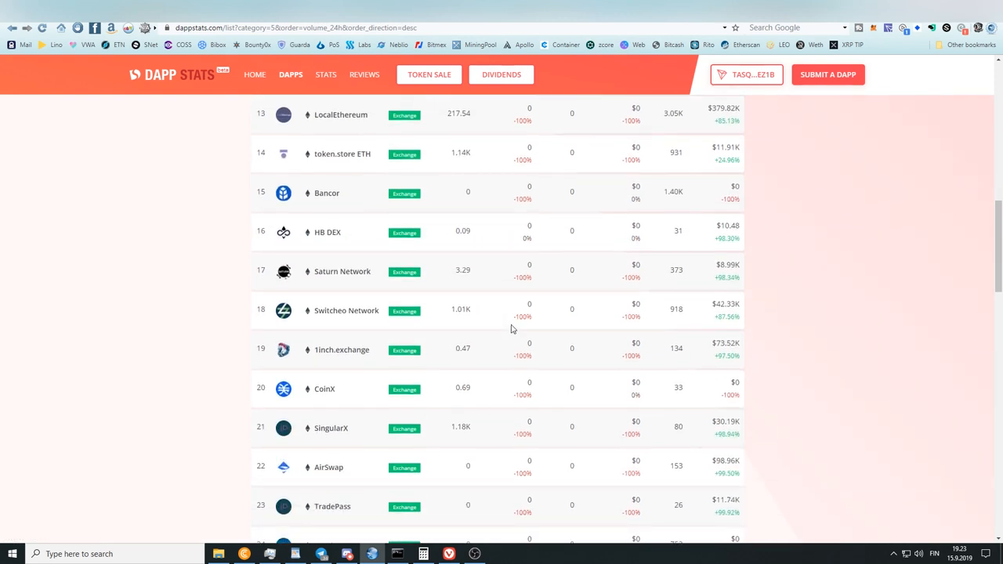
scroll(down, 3)
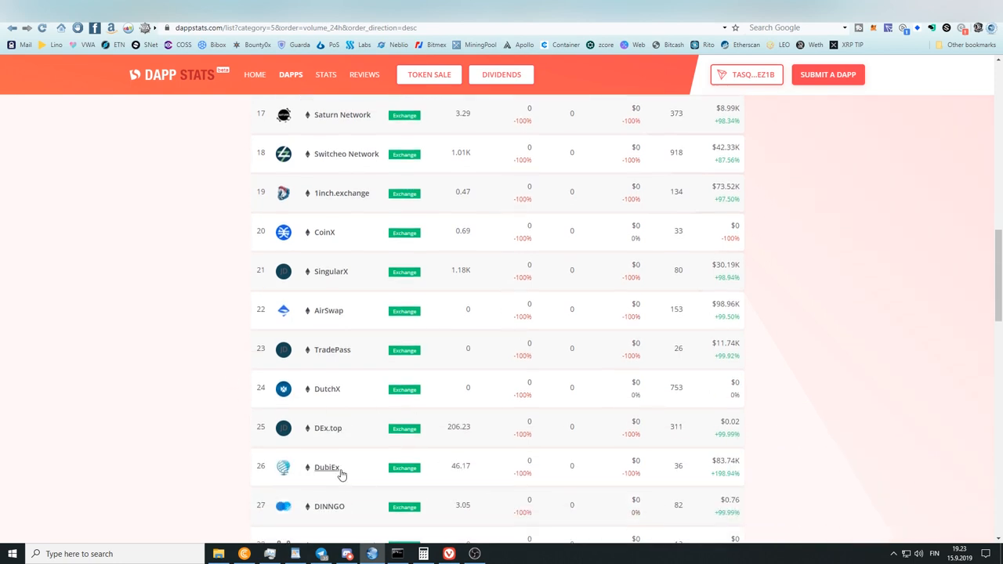
scroll(down, 3)
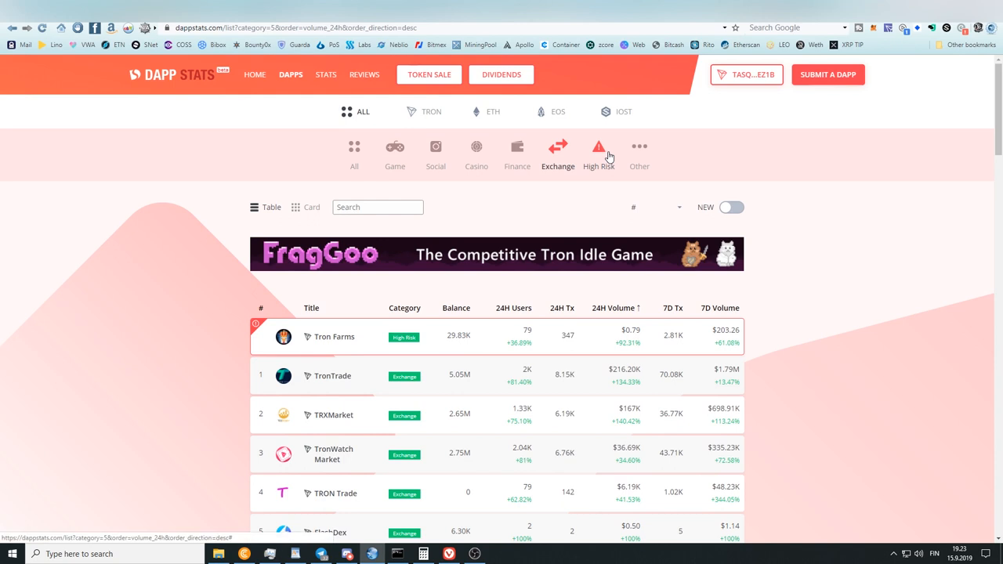
Step: Filter to High Risk DApps, scroll them, then switch to the Other category
click(599, 153)
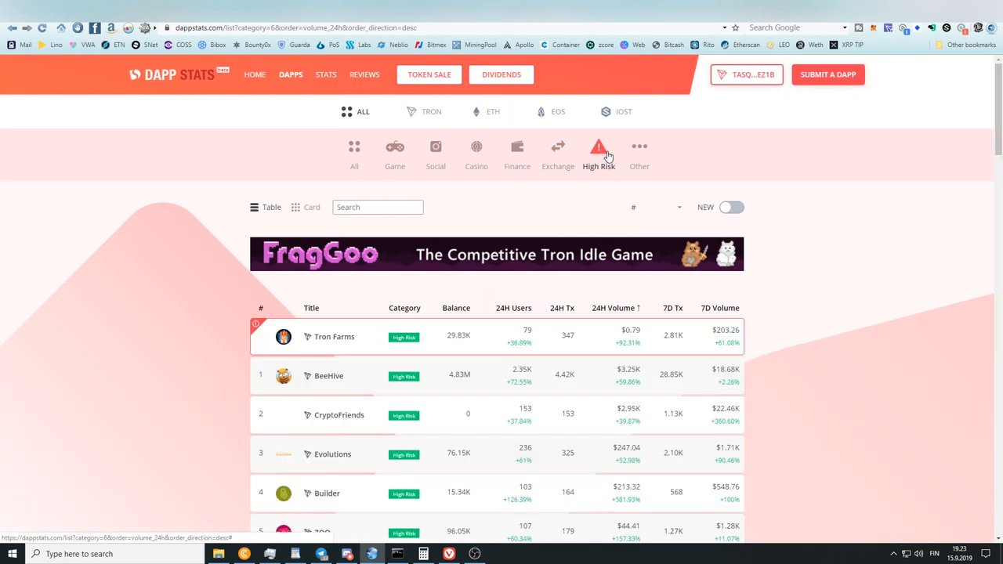
scroll(down, 3)
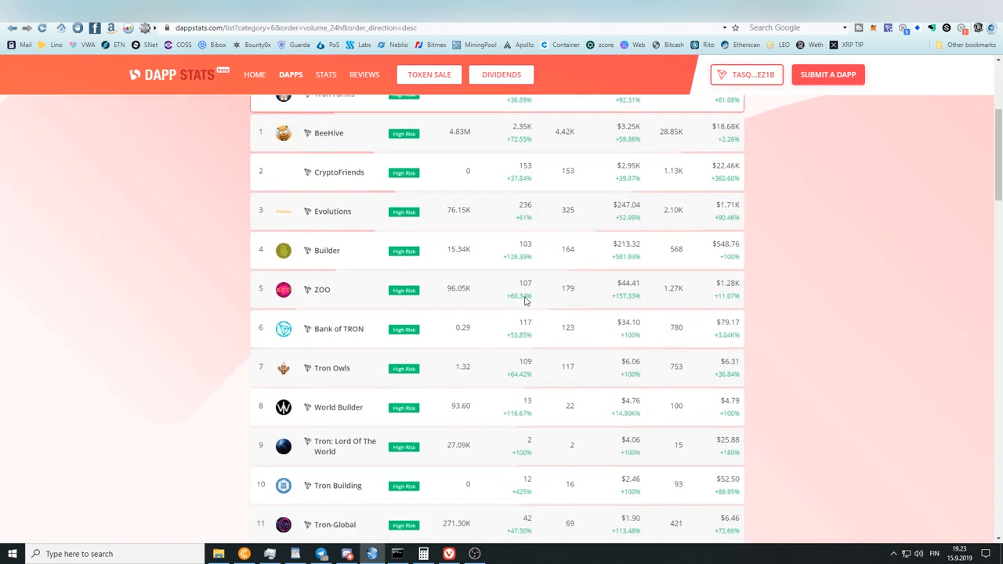
scroll(down, 3)
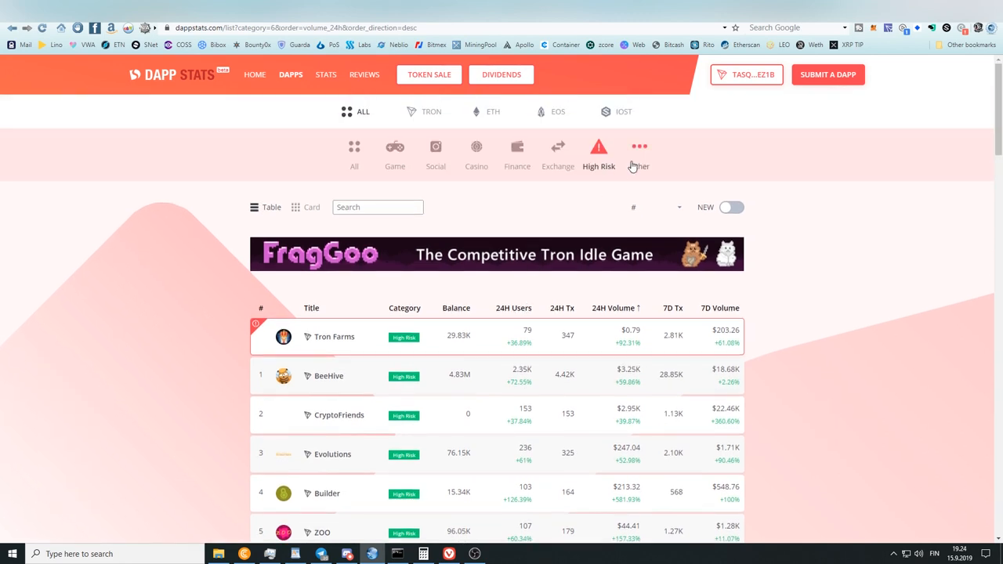
click(639, 153)
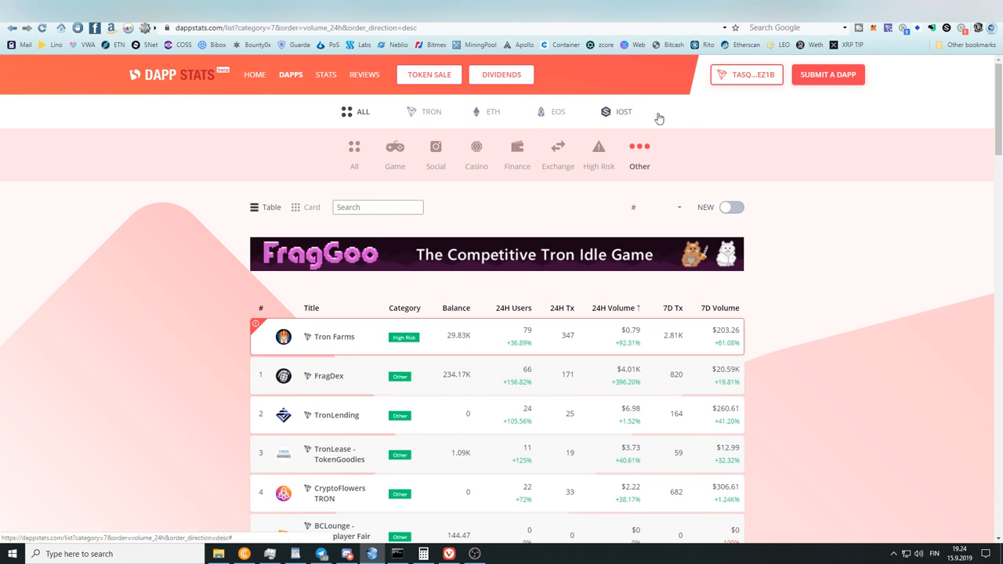
mouse_move(395, 147)
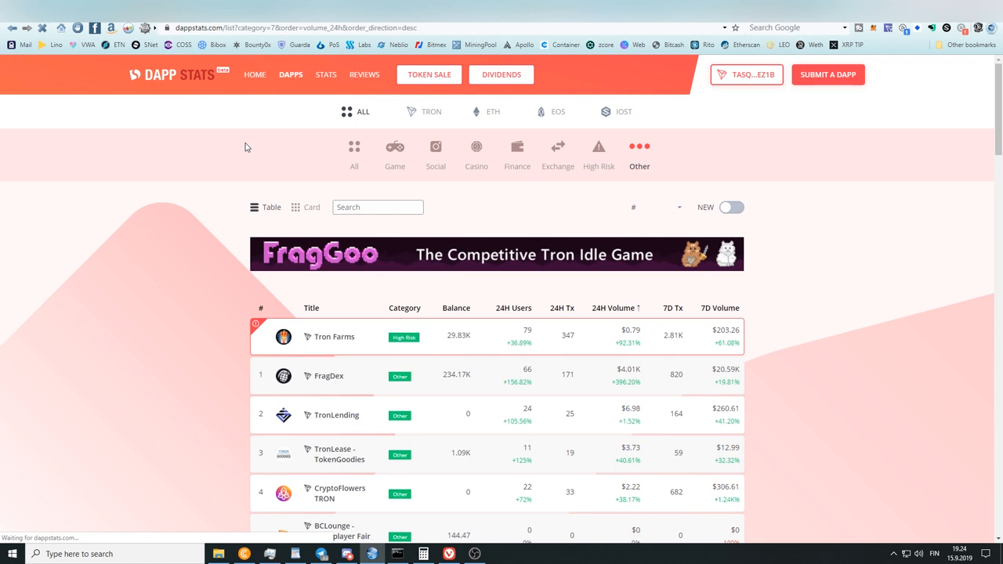
mouse_move(253, 147)
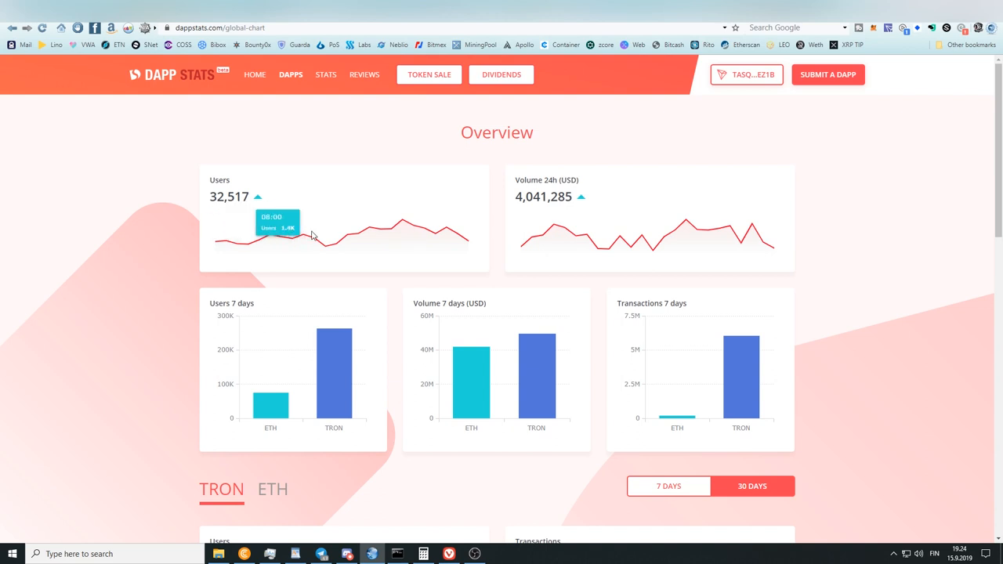
mouse_move(764, 242)
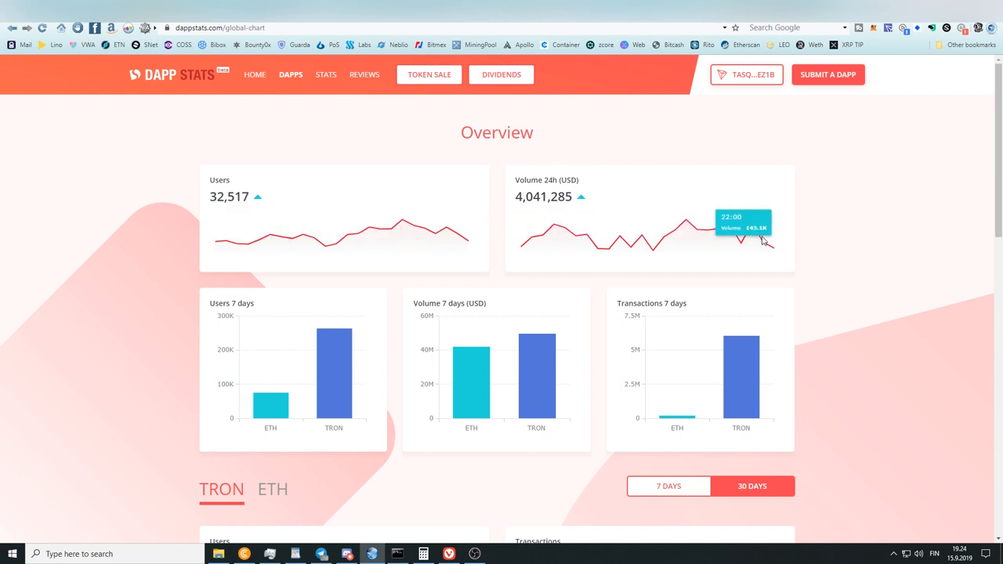
mouse_move(745, 235)
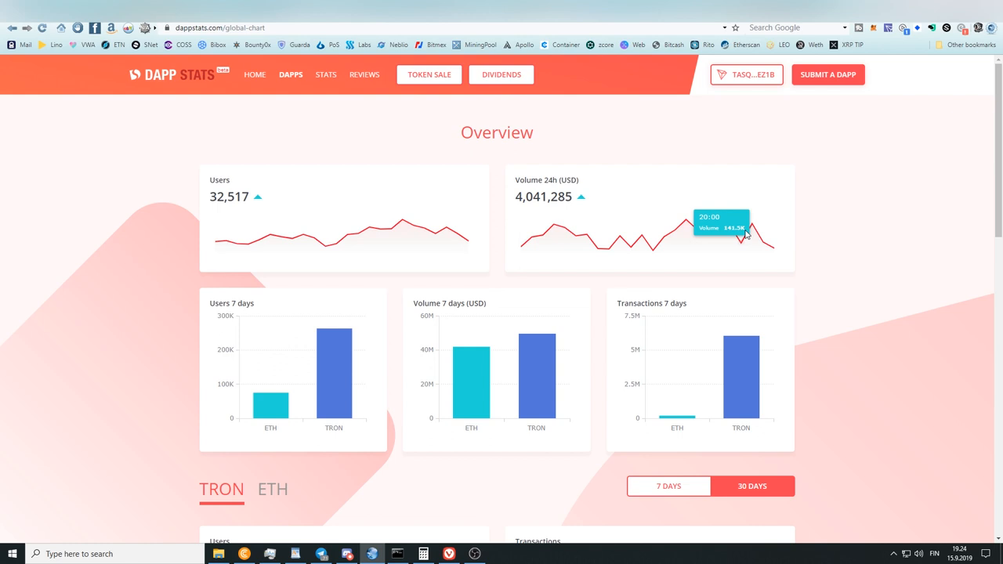
mouse_move(746, 235)
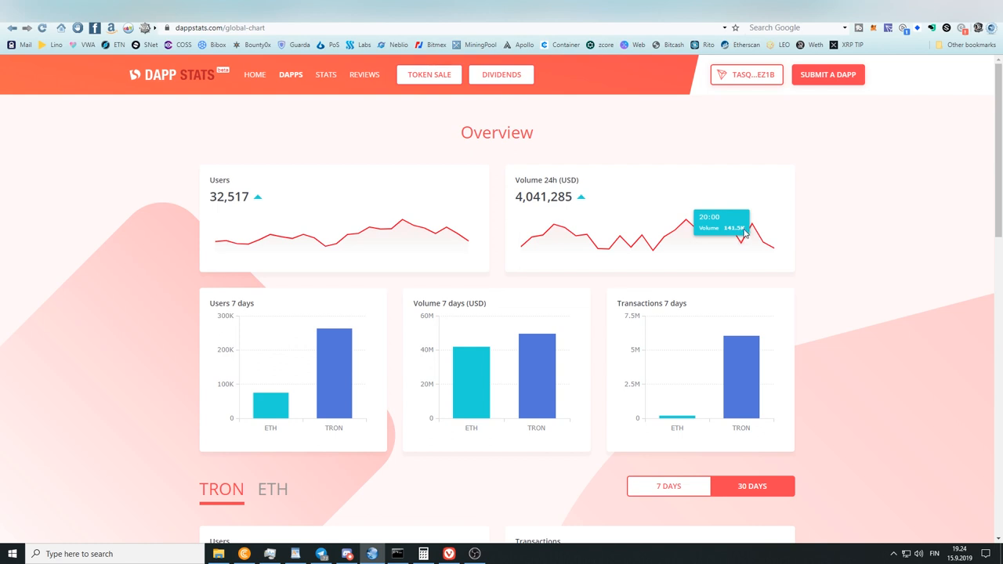
mouse_move(741, 230)
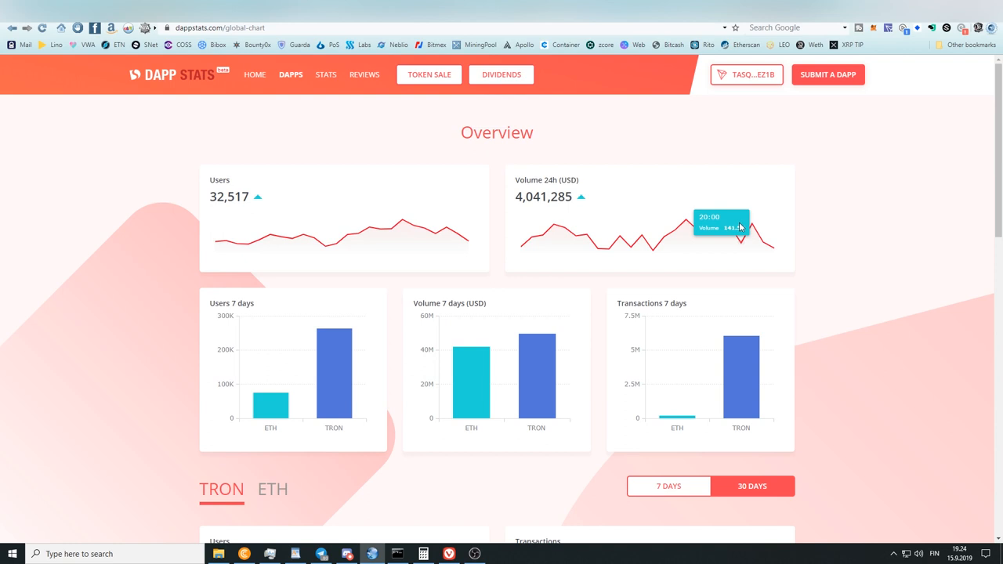
Step: Scroll through the TRON user, transaction and volume charts and Top 5 DApps
scroll(down, 3)
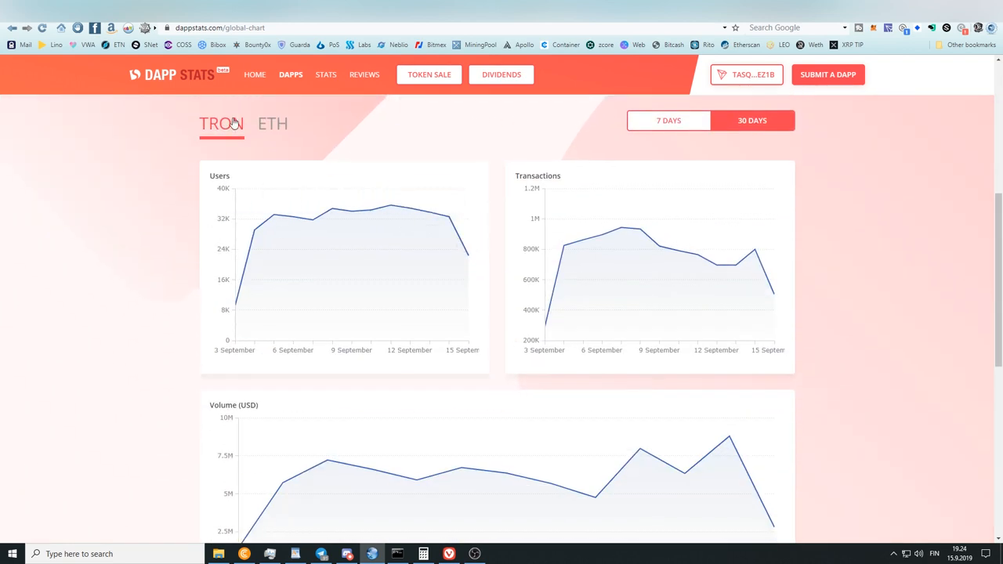
scroll(down, 3)
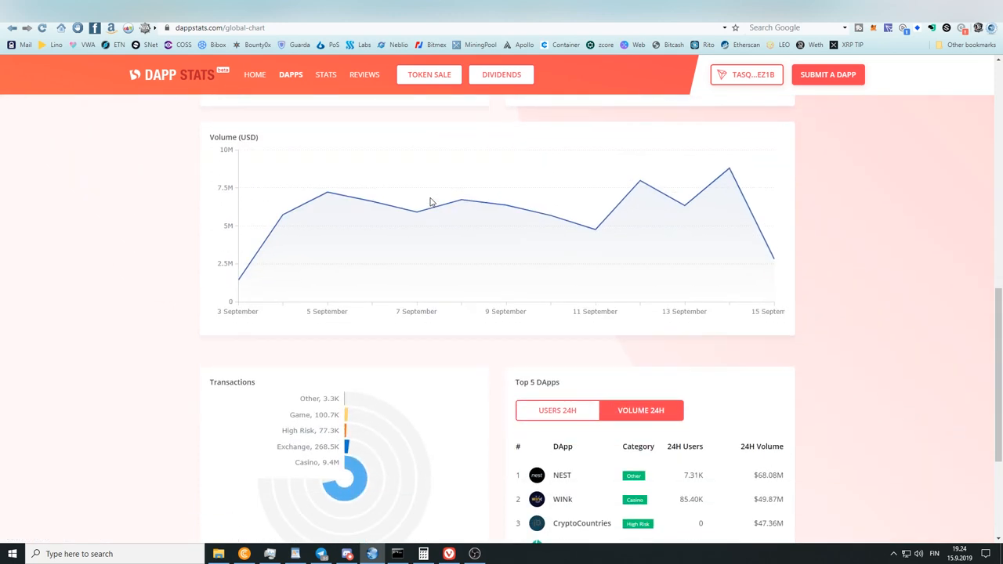
scroll(down, 3)
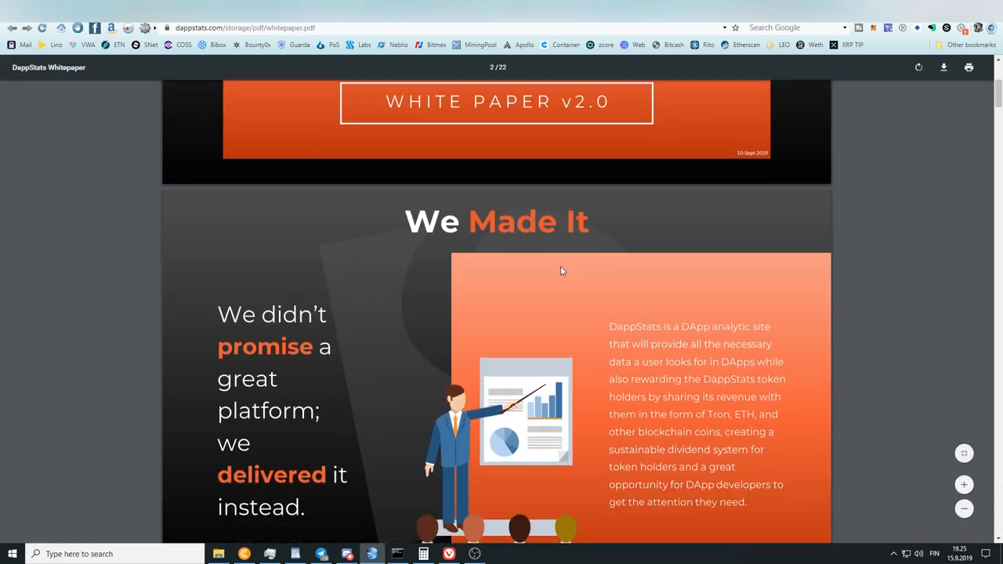
Step: Scroll the whitepaper from page 2 through the feature comparison to page 8
scroll(down, 3)
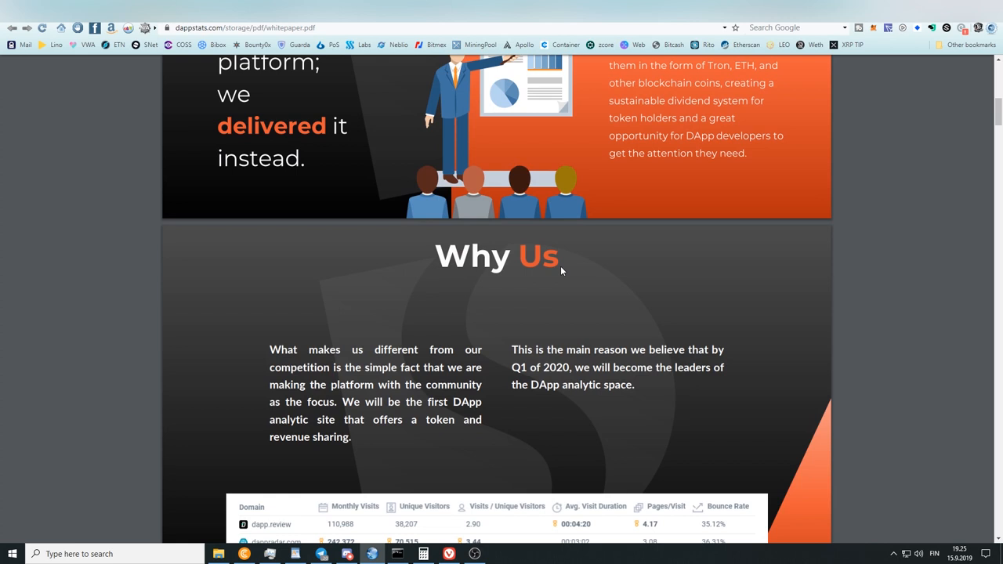
scroll(down, 3)
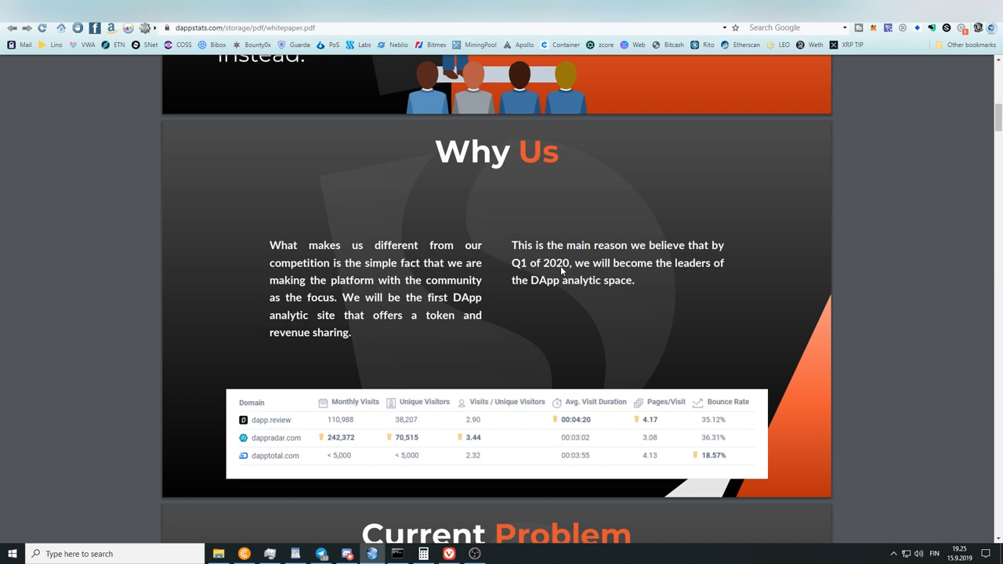
scroll(down, 3)
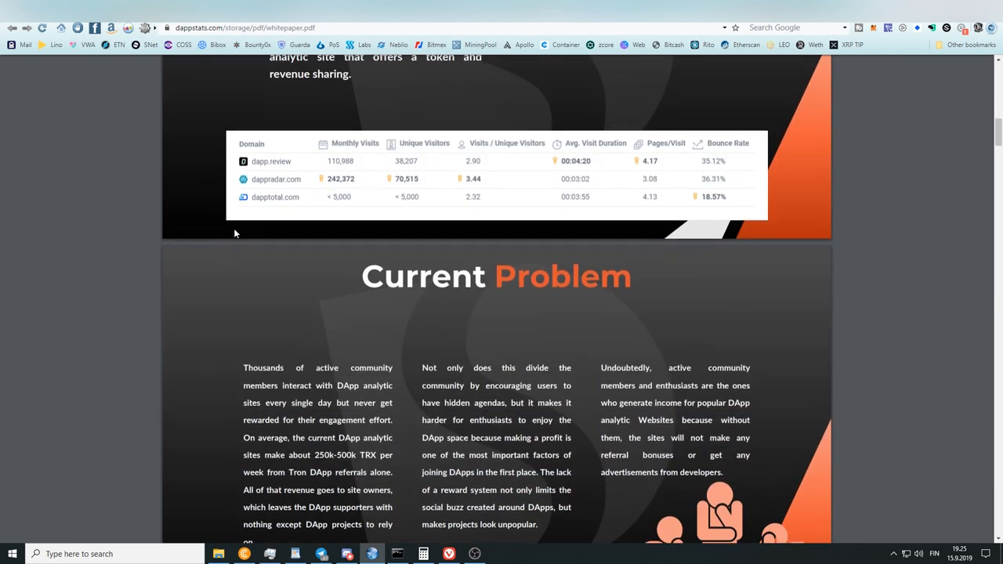
scroll(down, 3)
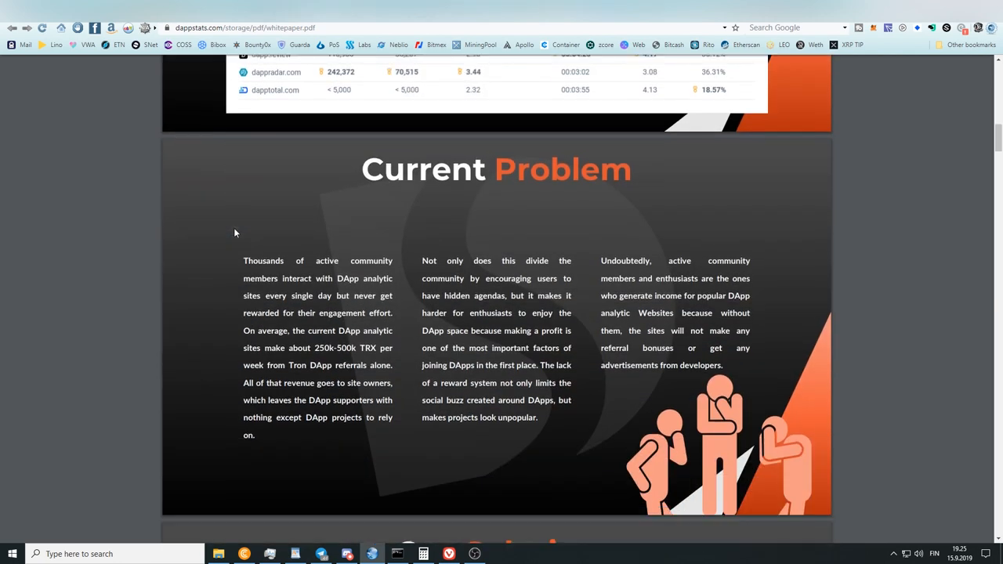
scroll(down, 3)
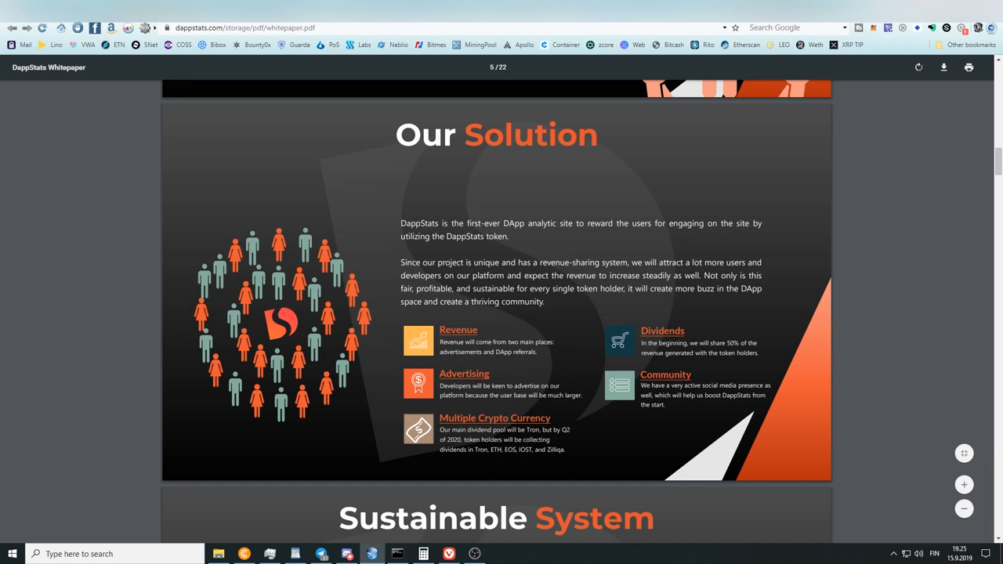
mouse_move(499, 463)
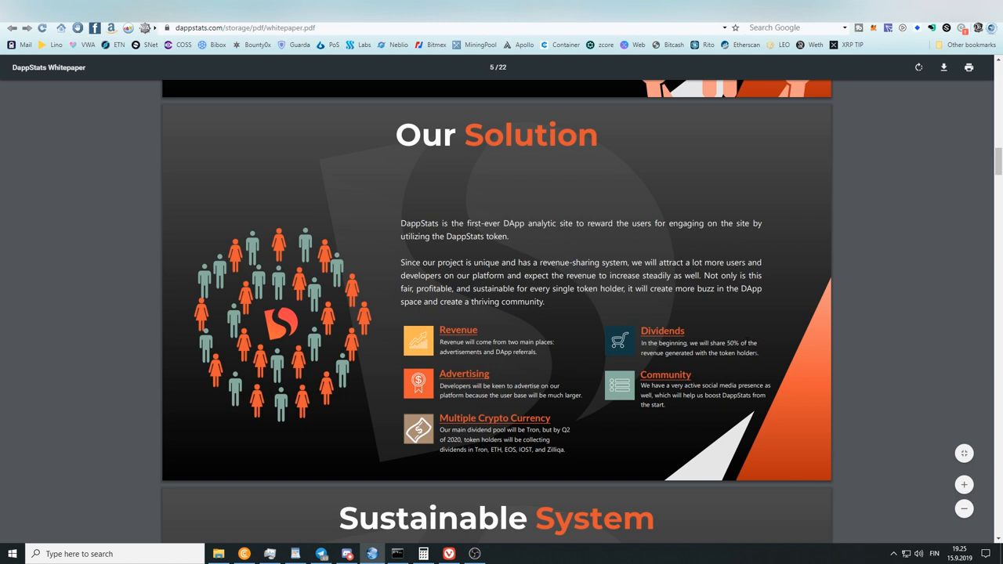
scroll(down, 3)
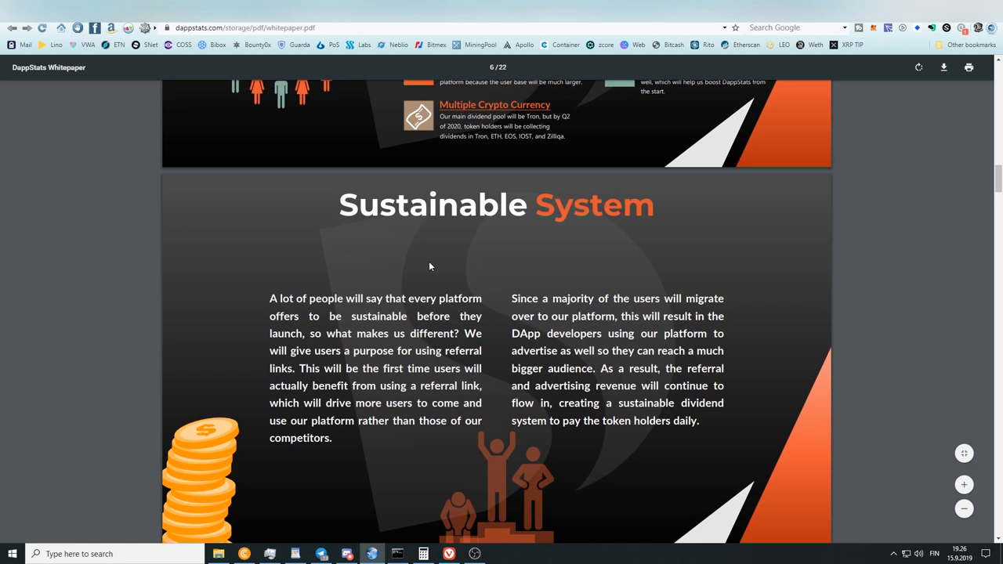
scroll(down, 3)
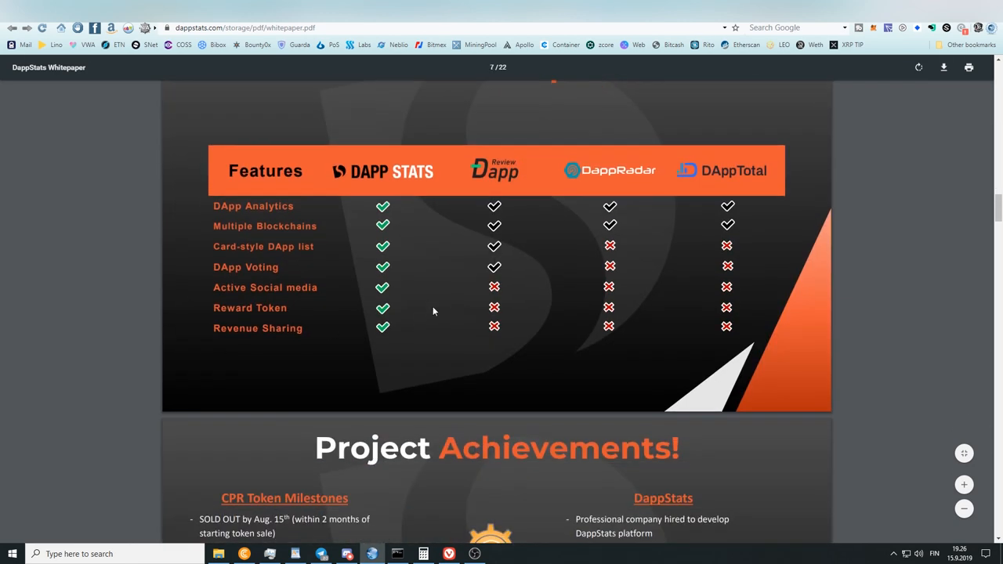
mouse_move(531, 190)
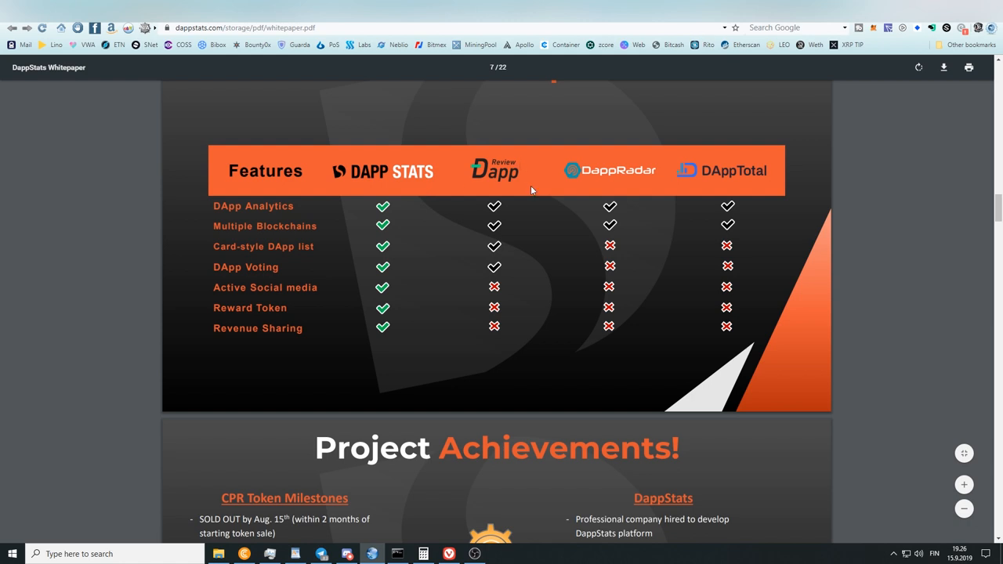
mouse_move(709, 187)
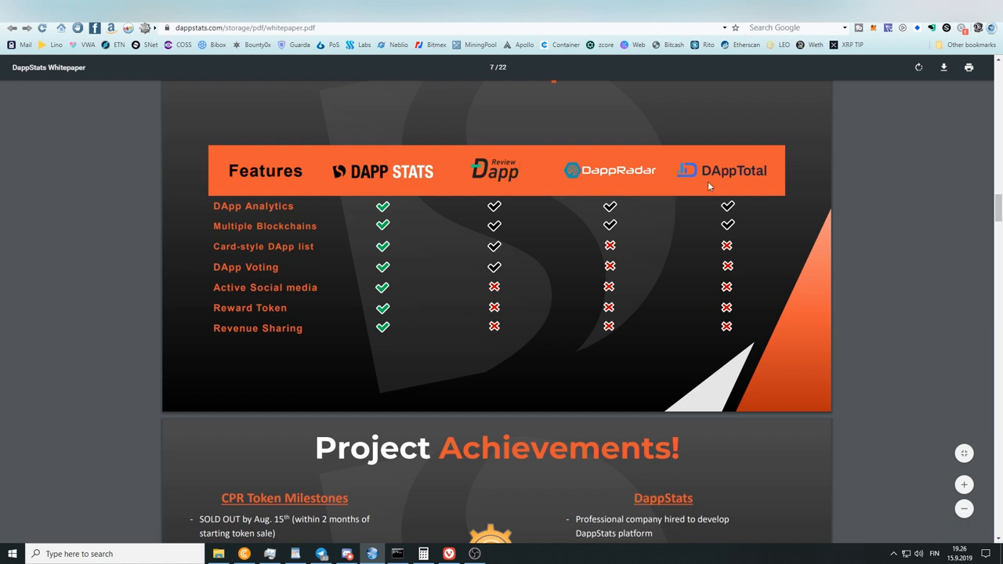
mouse_move(402, 186)
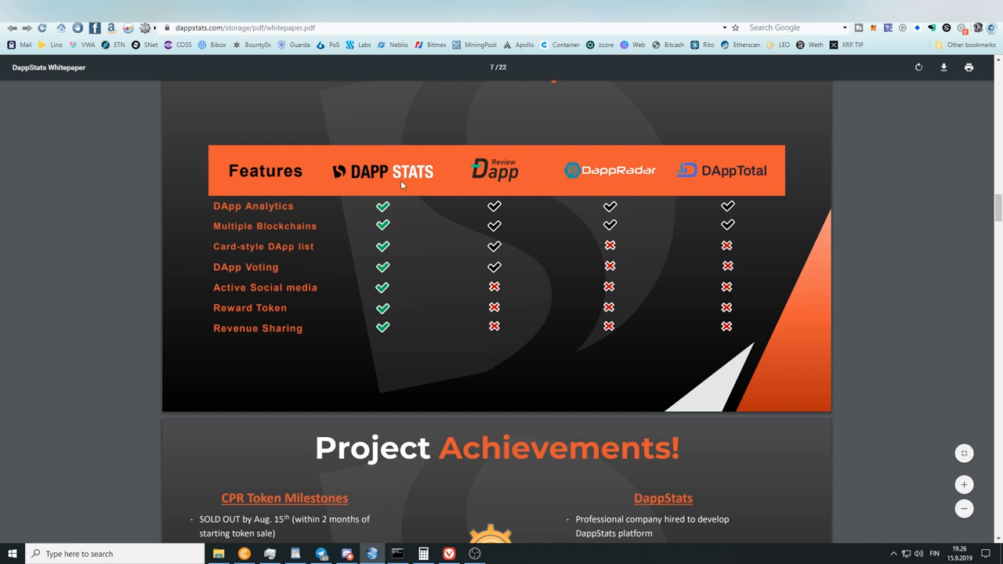
scroll(down, 3)
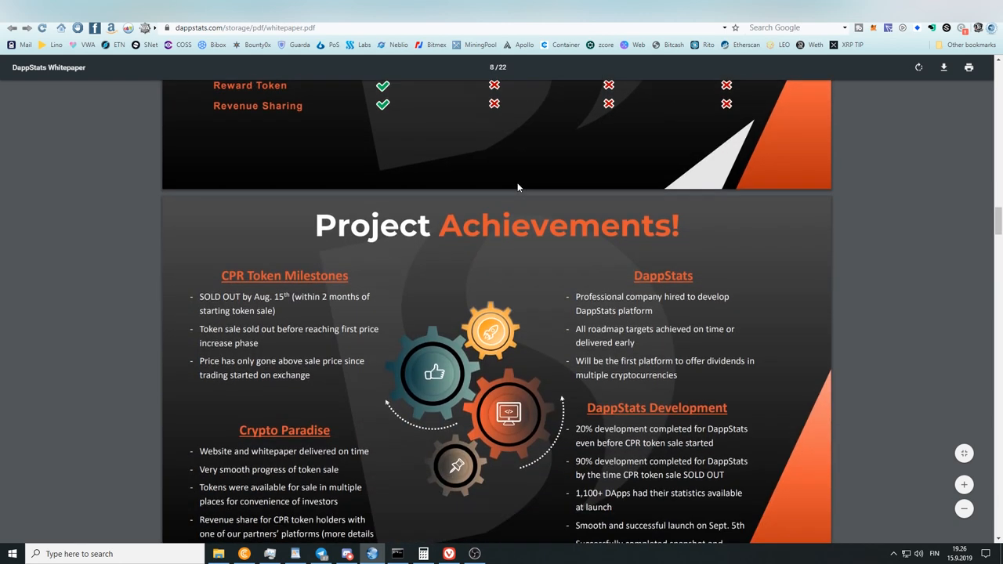
Step: Scroll past Project Achievements and Revenue Potential to the Revenue Share page
scroll(down, 3)
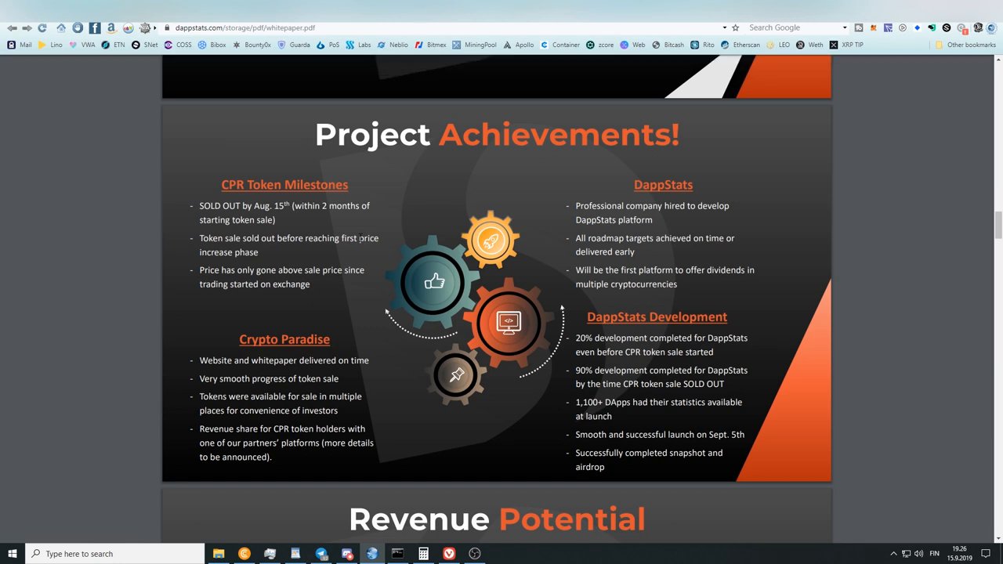
scroll(down, 3)
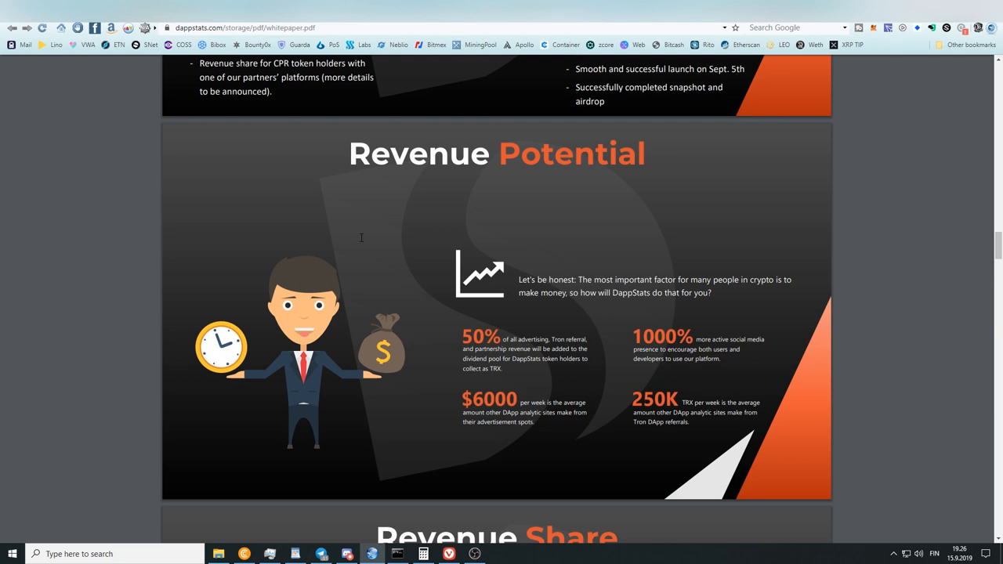
scroll(down, 3)
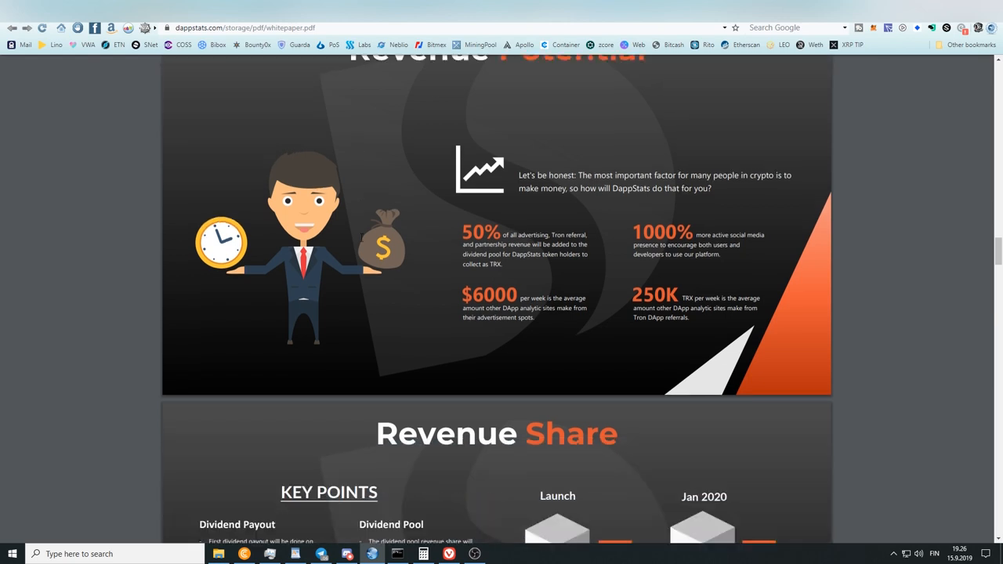
scroll(down, 3)
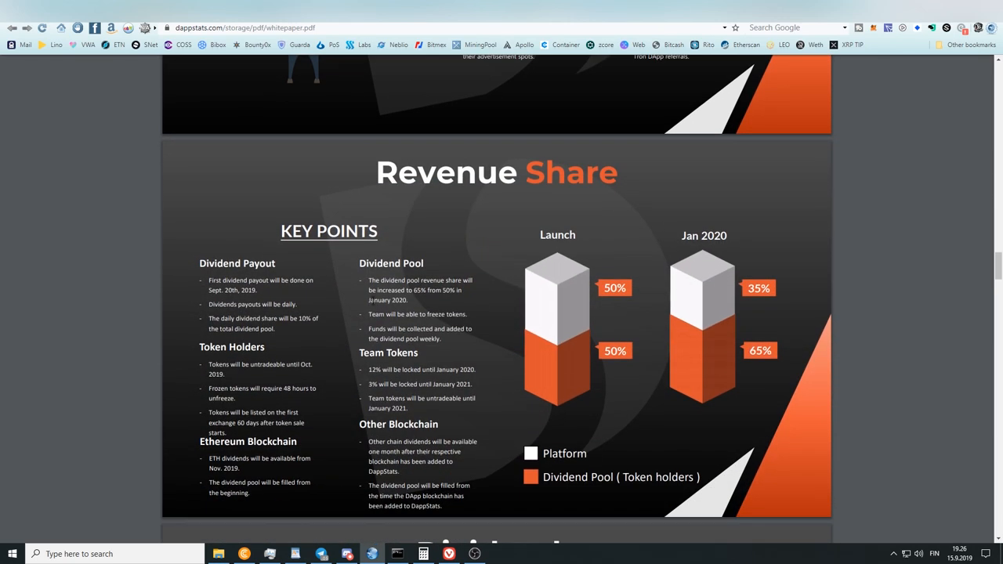
mouse_move(309, 303)
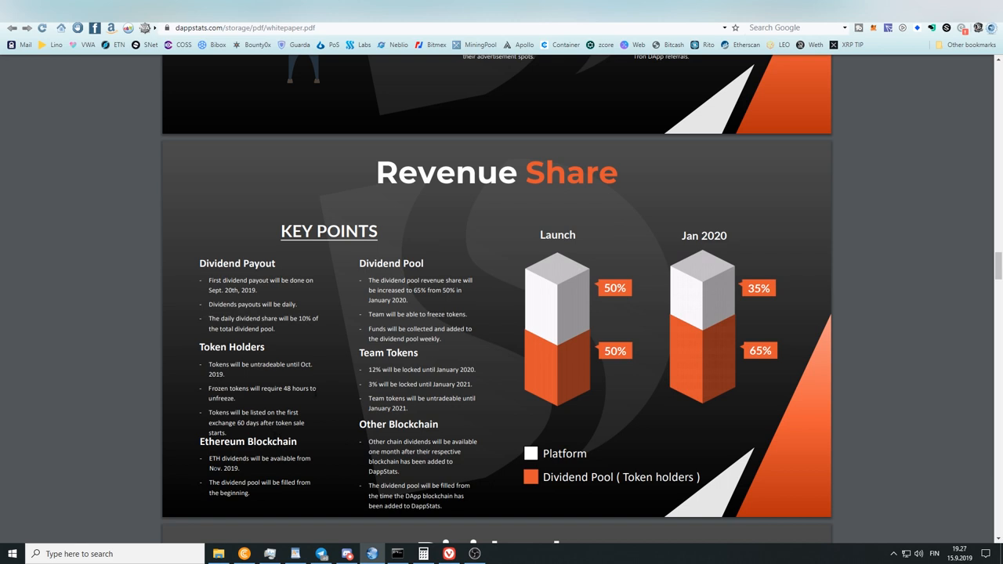
Step: Scroll through Token Details and Integration to the Community-Driven page
scroll(down, 3)
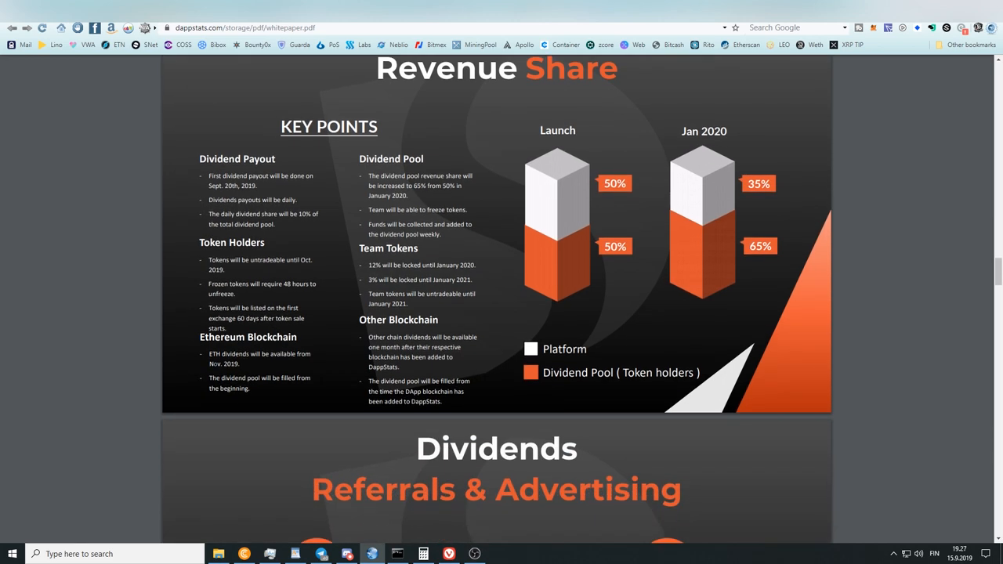
mouse_move(320, 383)
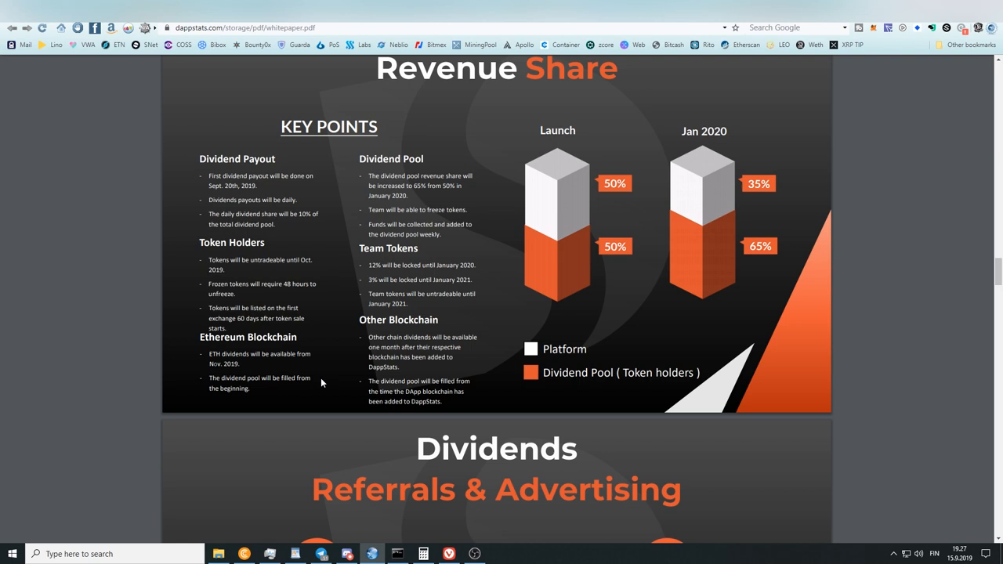
mouse_move(321, 385)
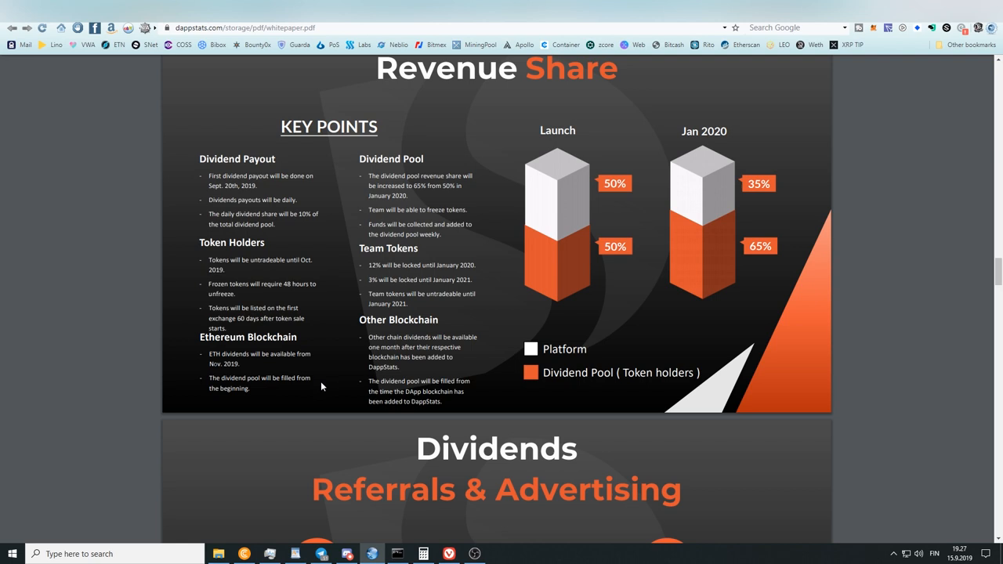
mouse_move(89, 270)
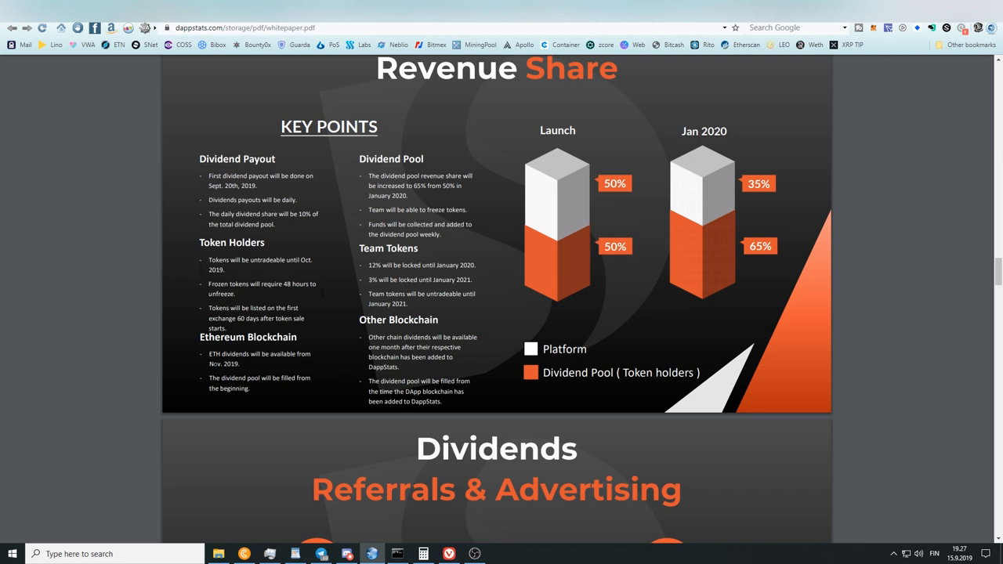
mouse_move(321, 294)
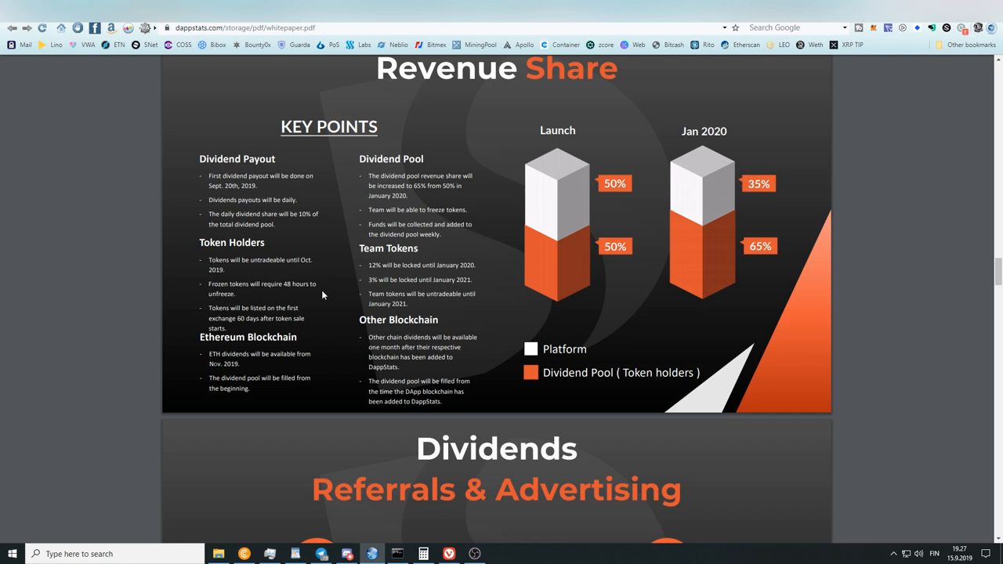
mouse_move(317, 328)
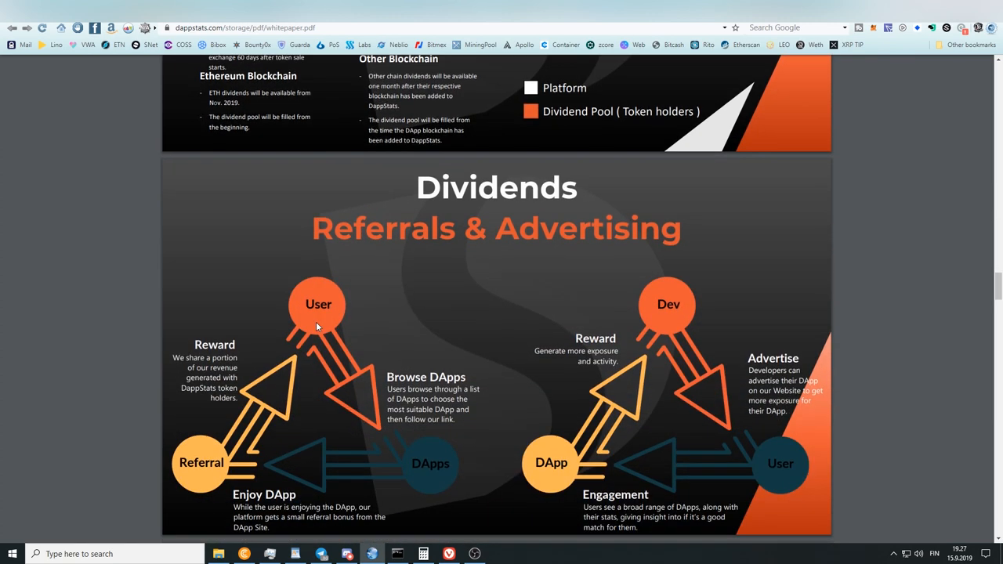
scroll(down, 3)
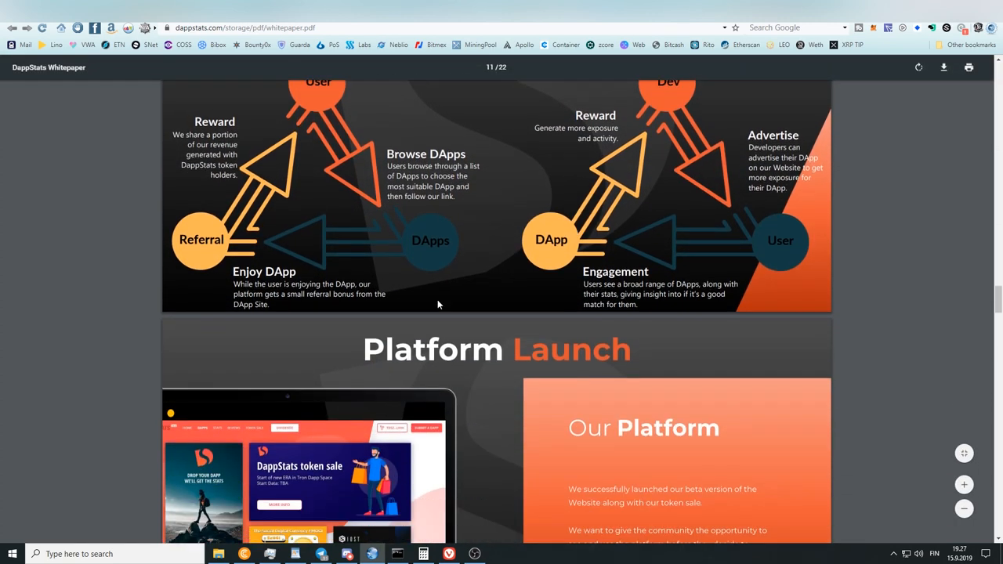
scroll(down, 3)
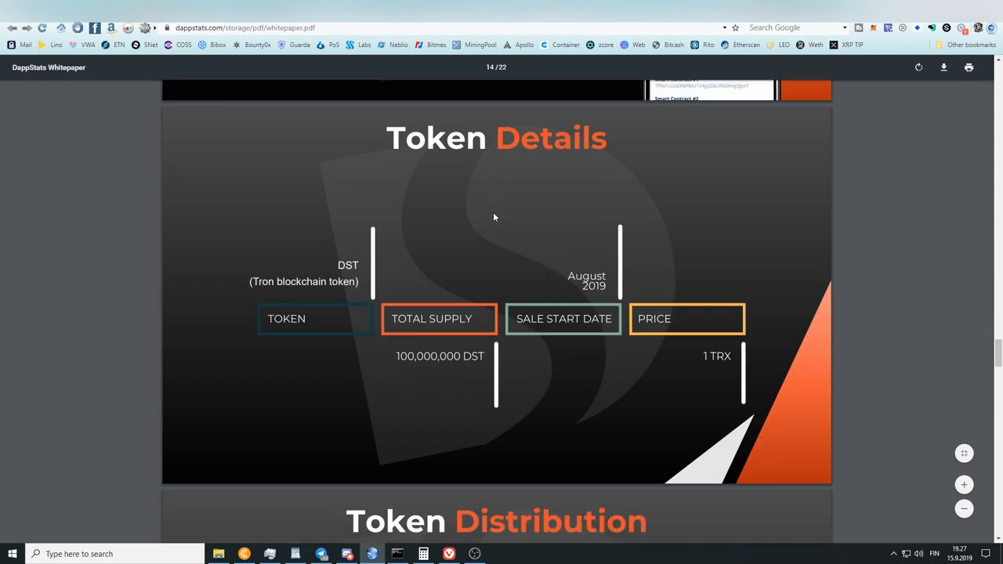
scroll(down, 3)
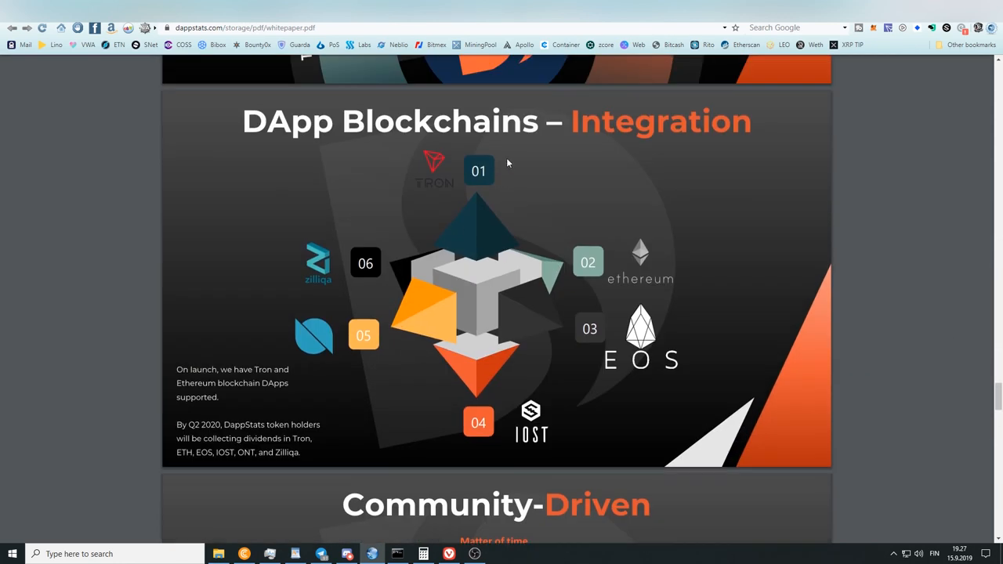
mouse_move(641, 324)
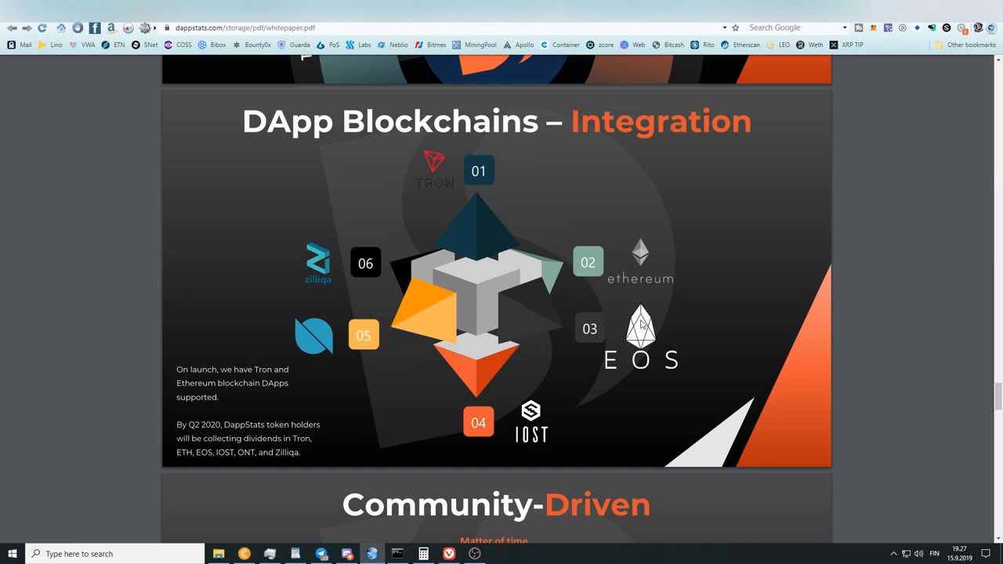
mouse_move(521, 437)
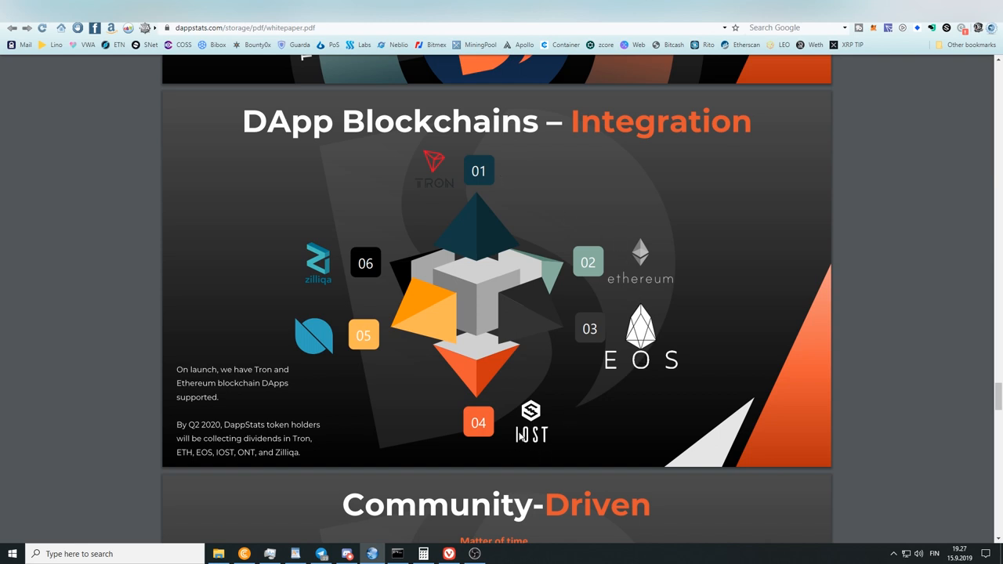
mouse_move(312, 337)
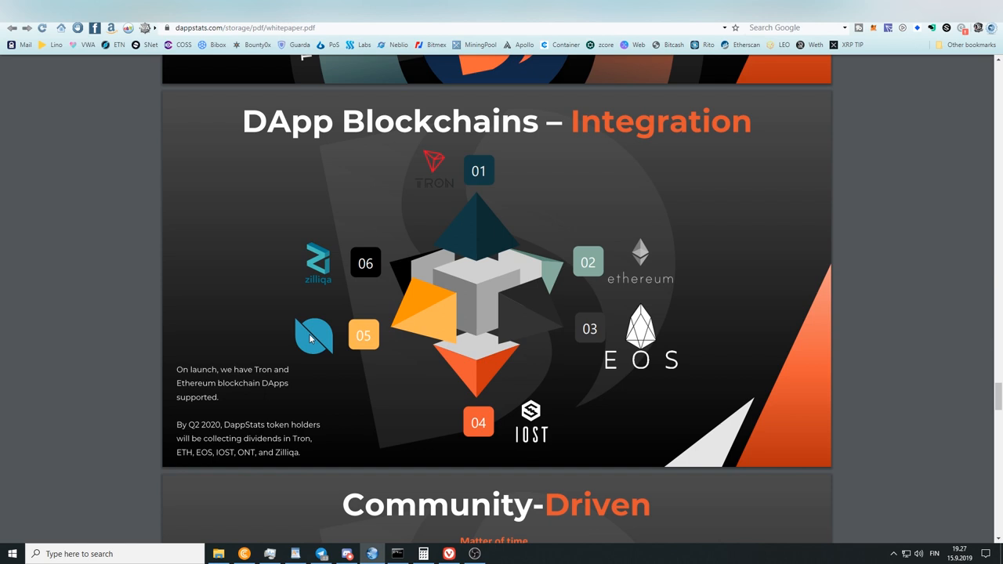
scroll(down, 3)
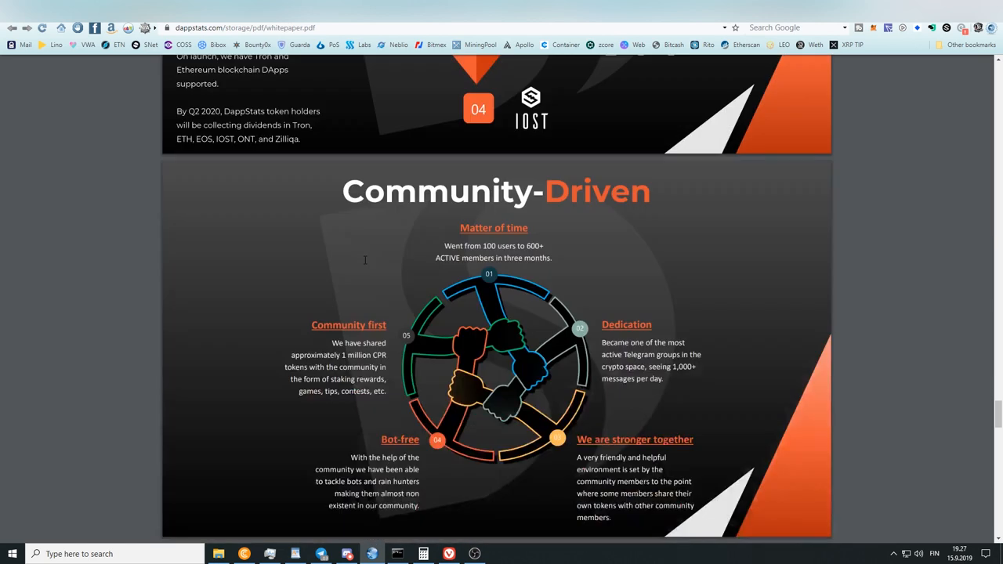
scroll(down, 3)
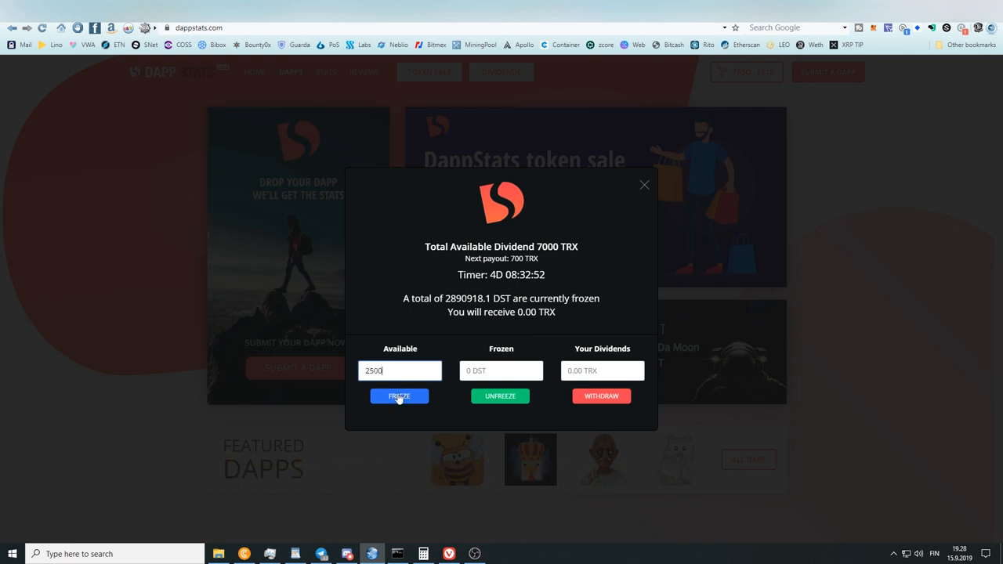
mouse_move(429, 401)
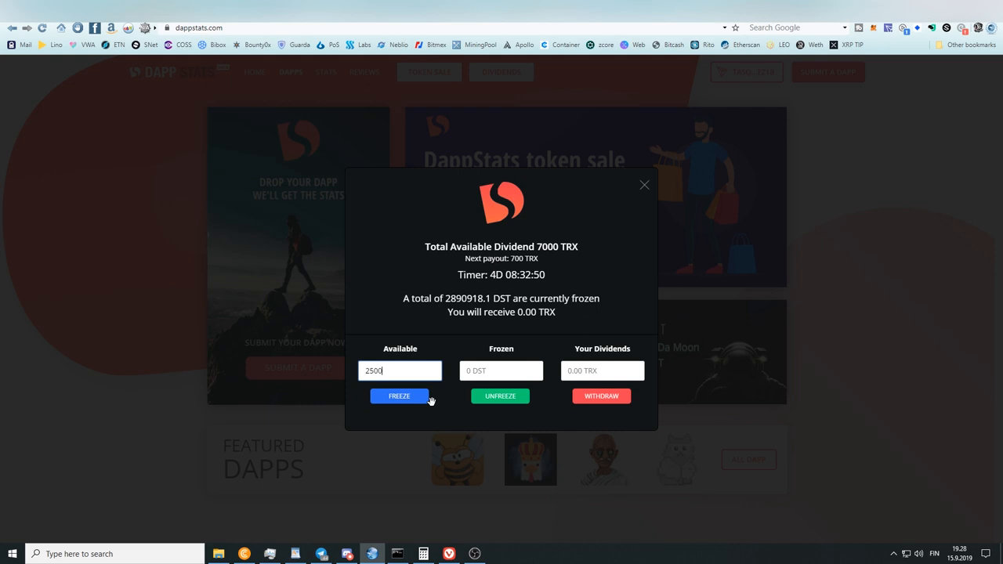
mouse_move(426, 403)
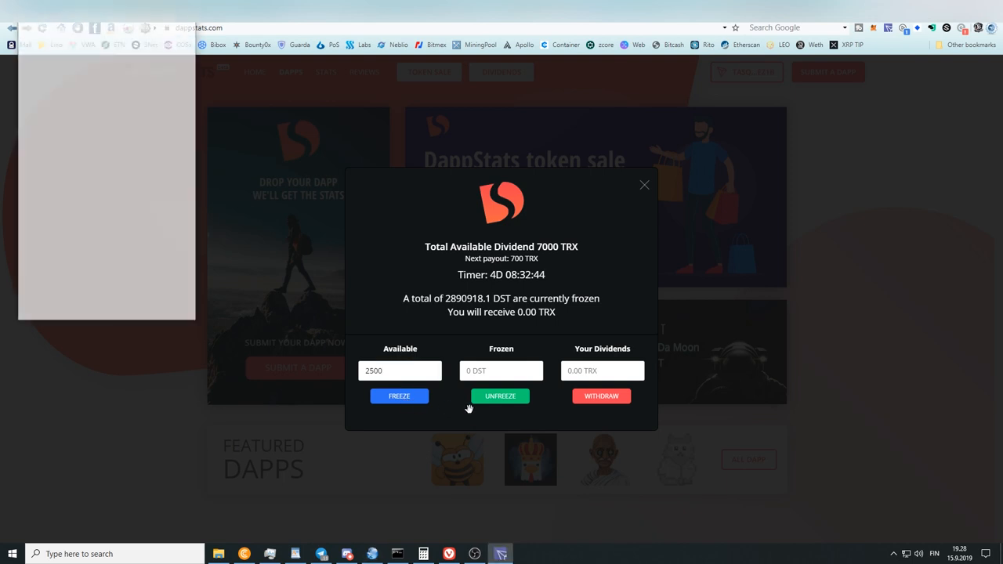
Step: Freeze the entered 2500 DST and accept the TronLink confirmation request
click(500, 396)
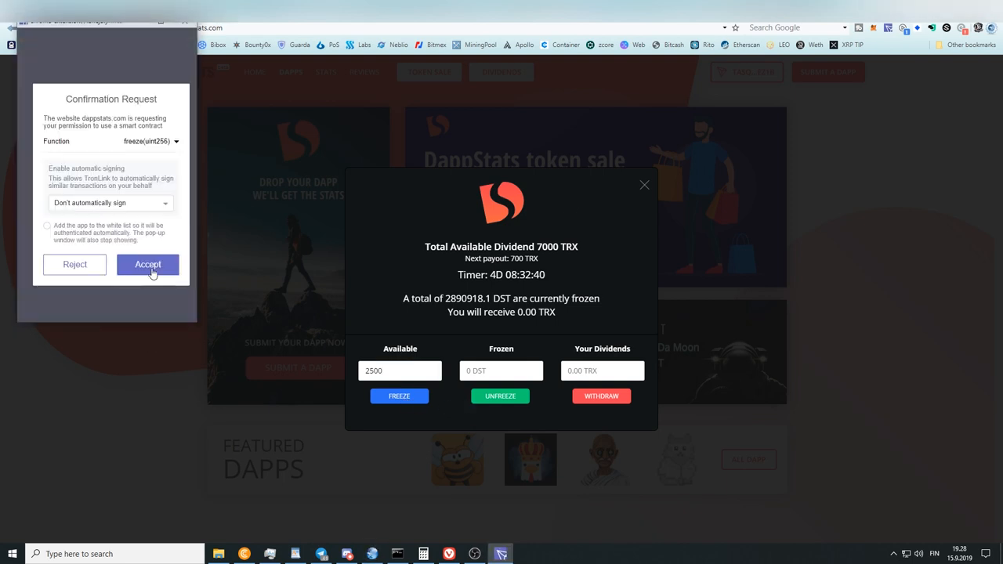
click(148, 264)
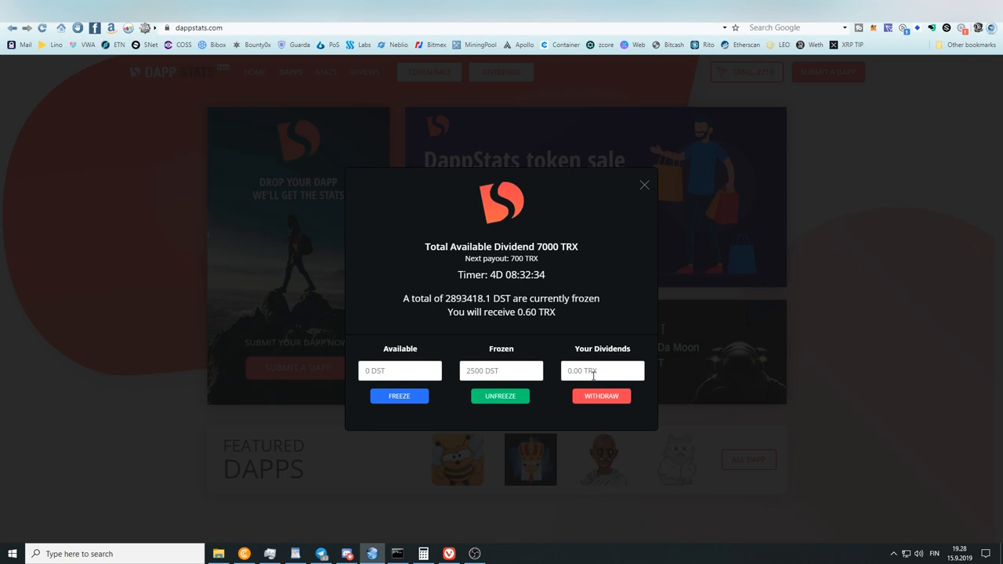
mouse_move(519, 313)
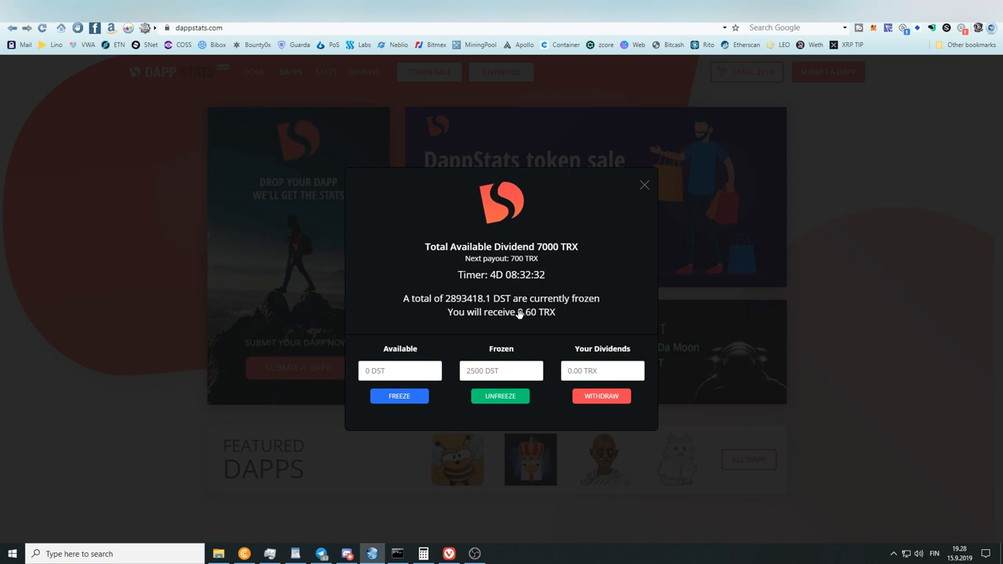
mouse_move(548, 323)
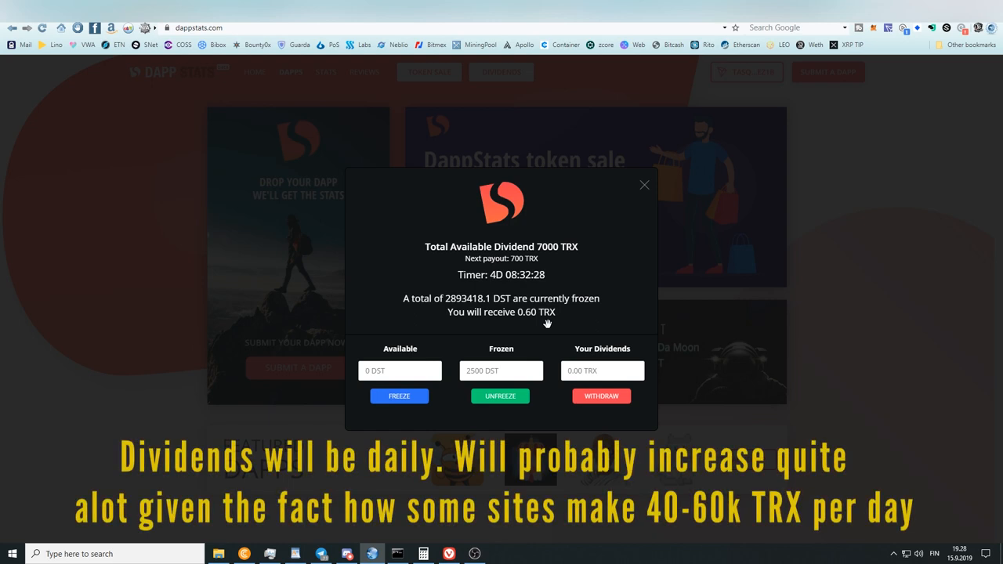
mouse_move(708, 233)
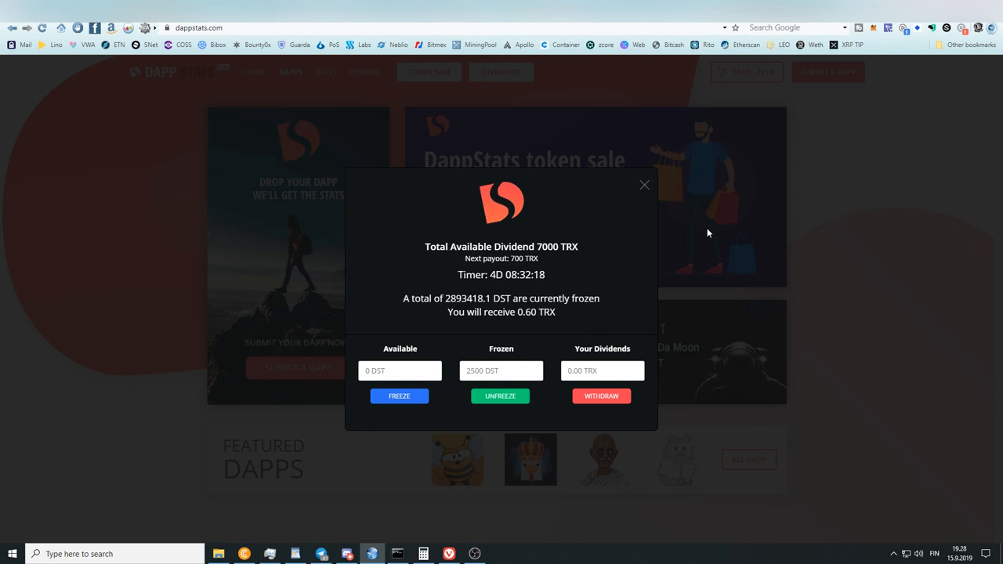
mouse_move(645, 190)
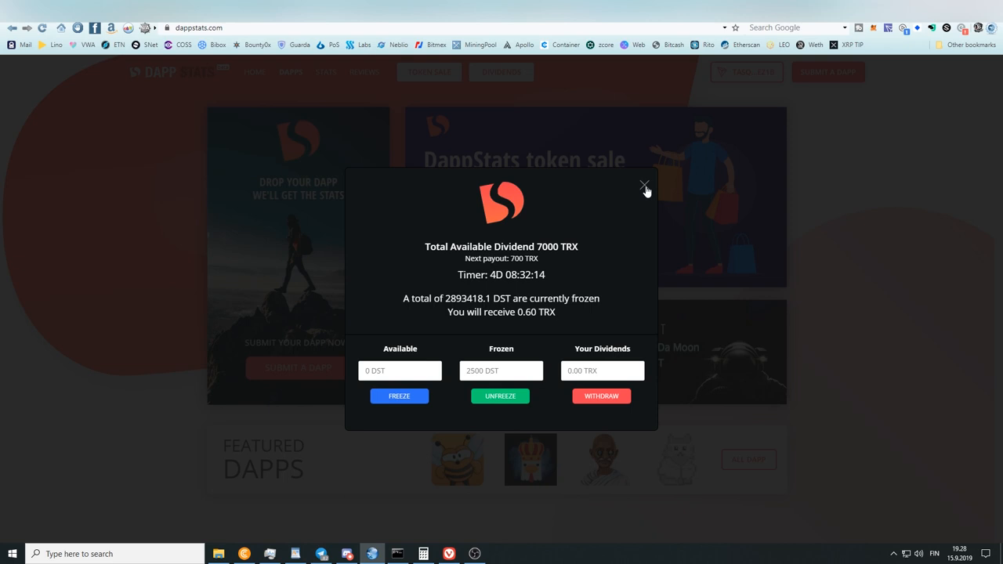
Step: Close the Dividends modal, reopen it from DIVIDENDS, and close it again
click(645, 187)
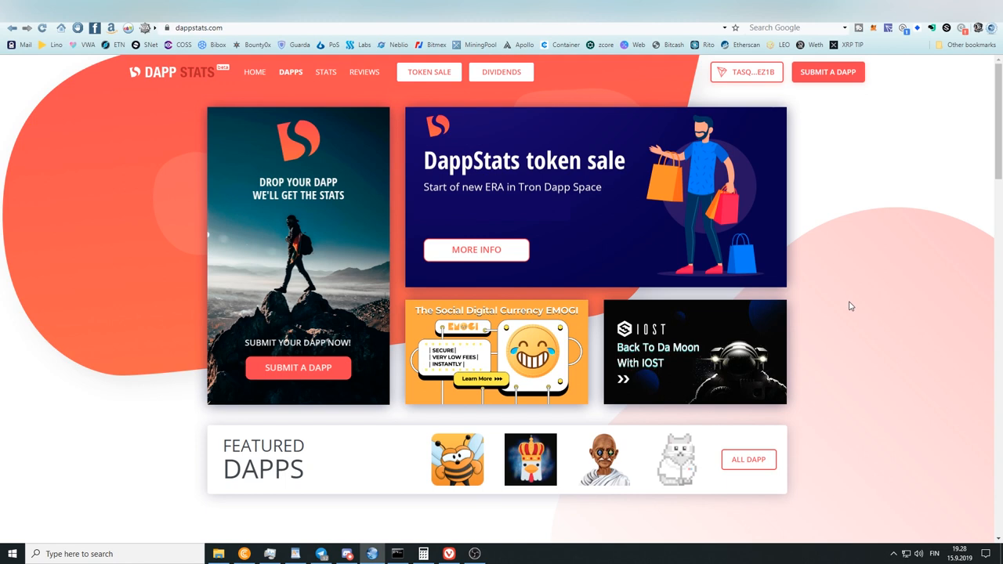
click(501, 71)
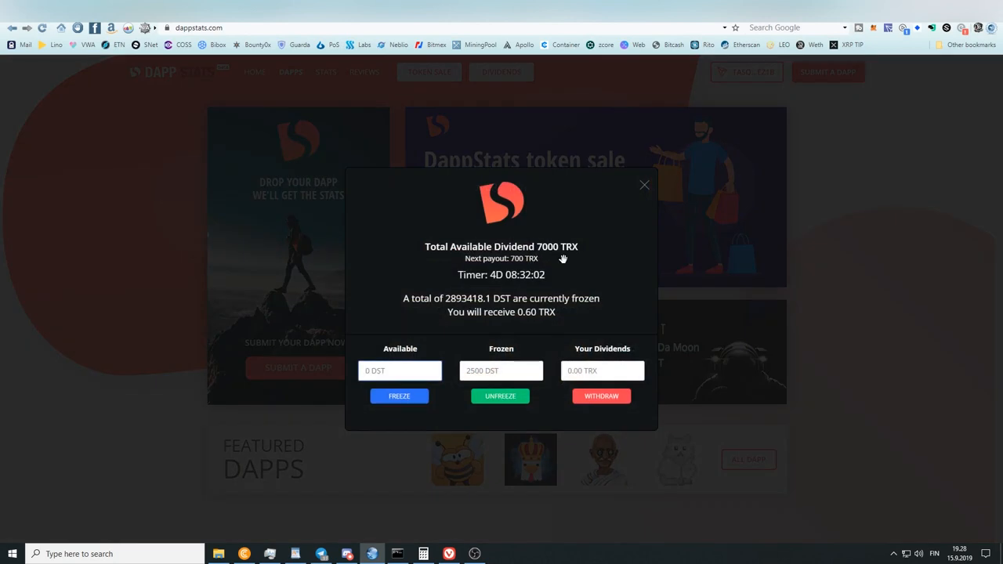
mouse_move(583, 261)
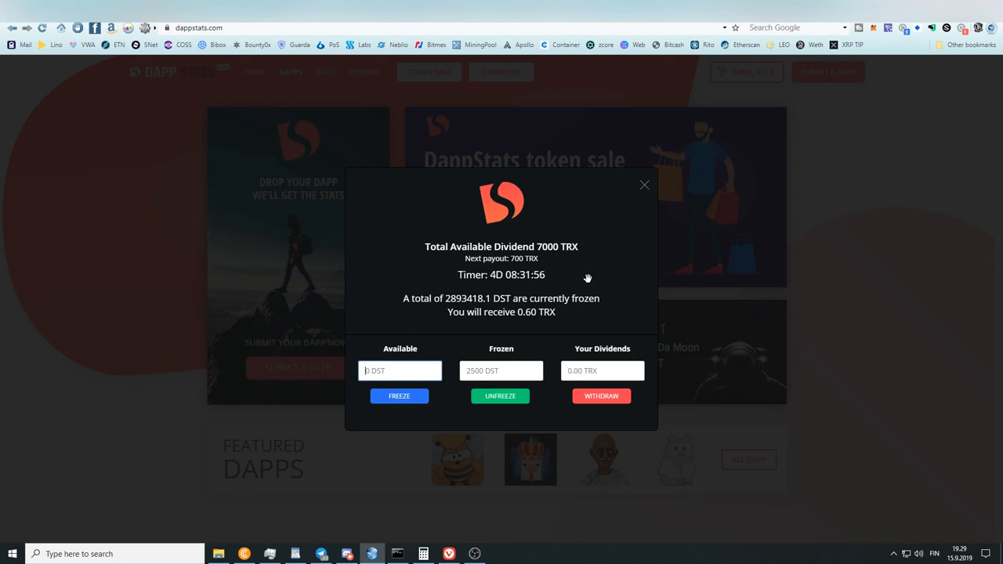
mouse_move(772, 338)
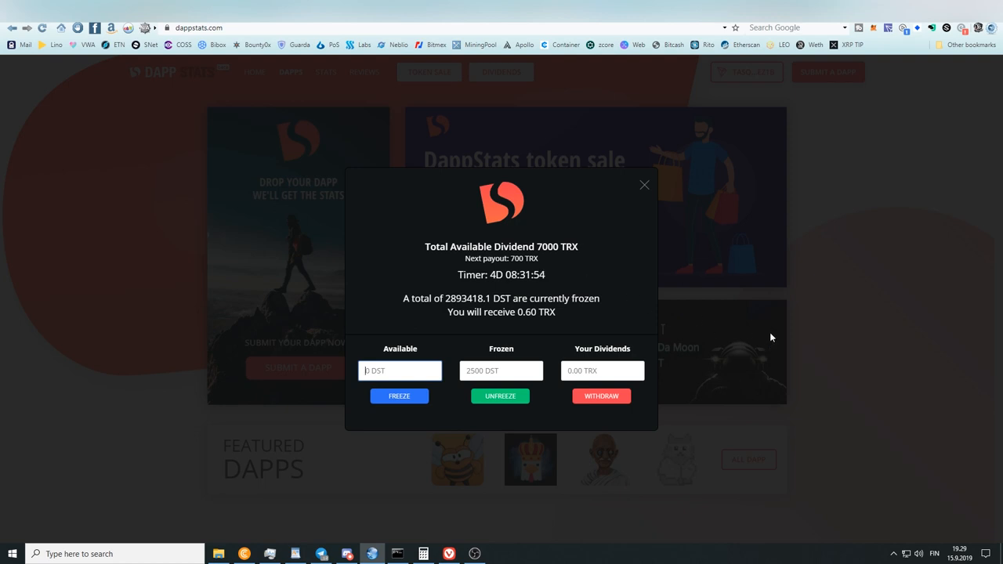
click(645, 186)
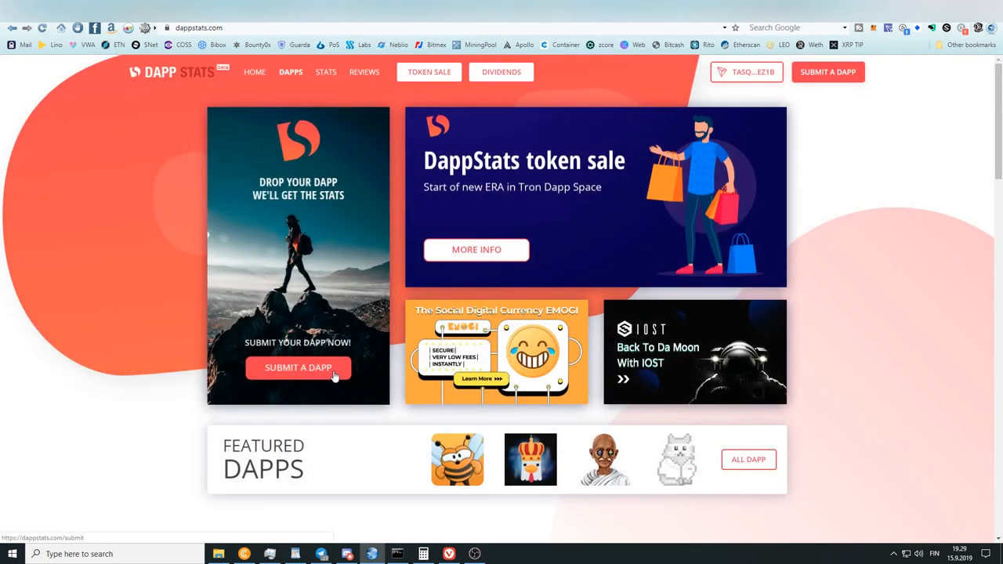
Step: Open Submit a DApp and scroll the empty form down to its Submit button
click(298, 368)
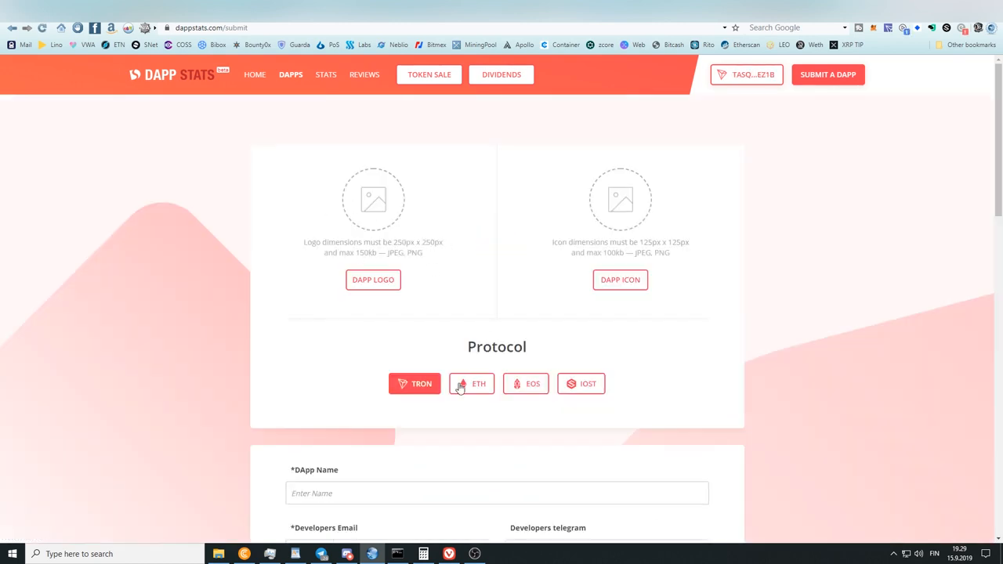
scroll(down, 3)
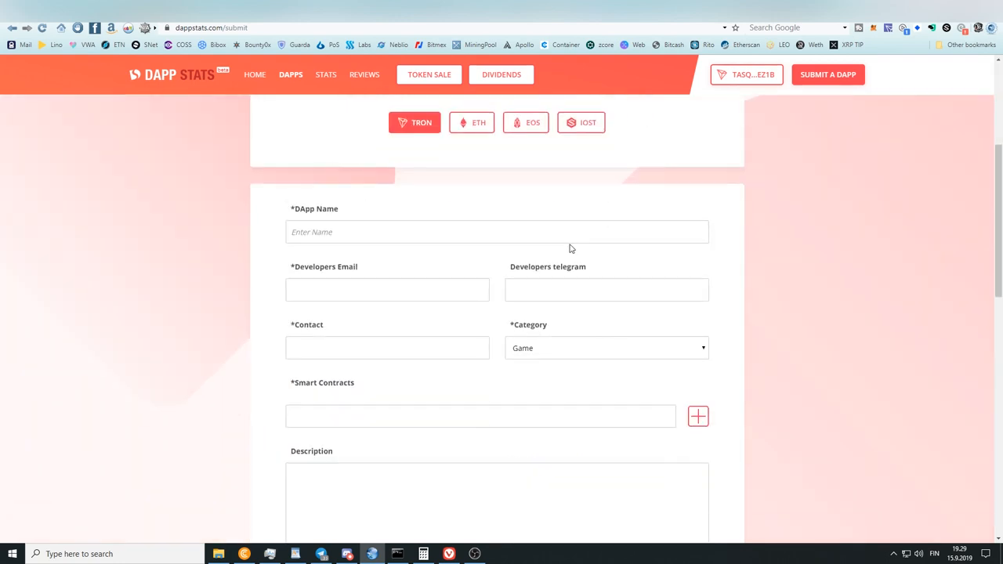
scroll(down, 3)
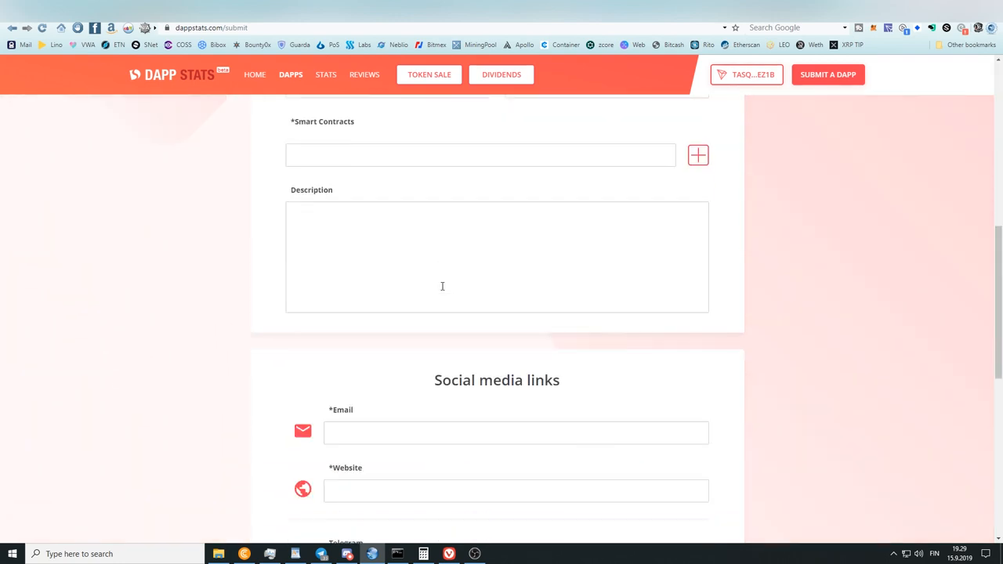
scroll(down, 3)
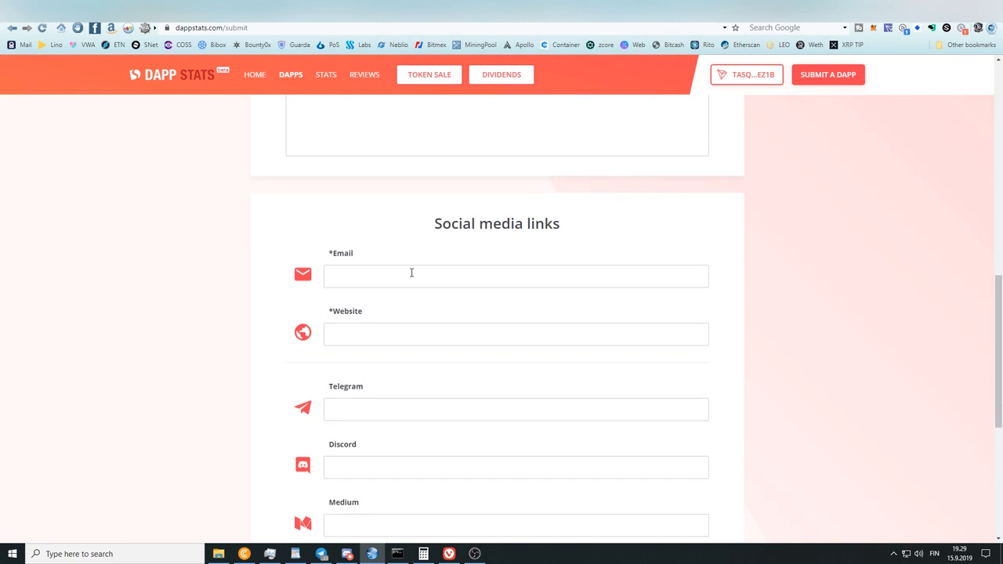
scroll(down, 3)
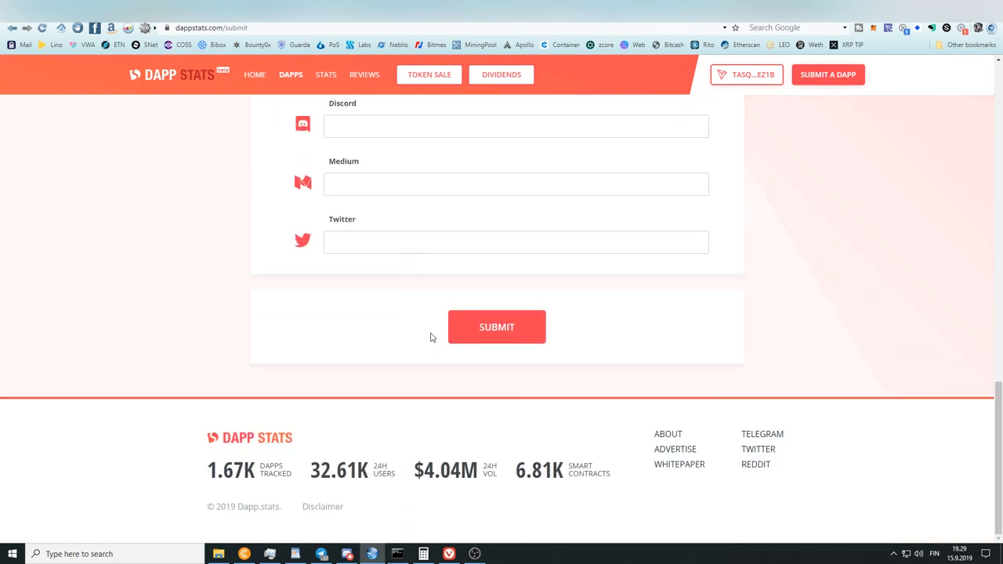